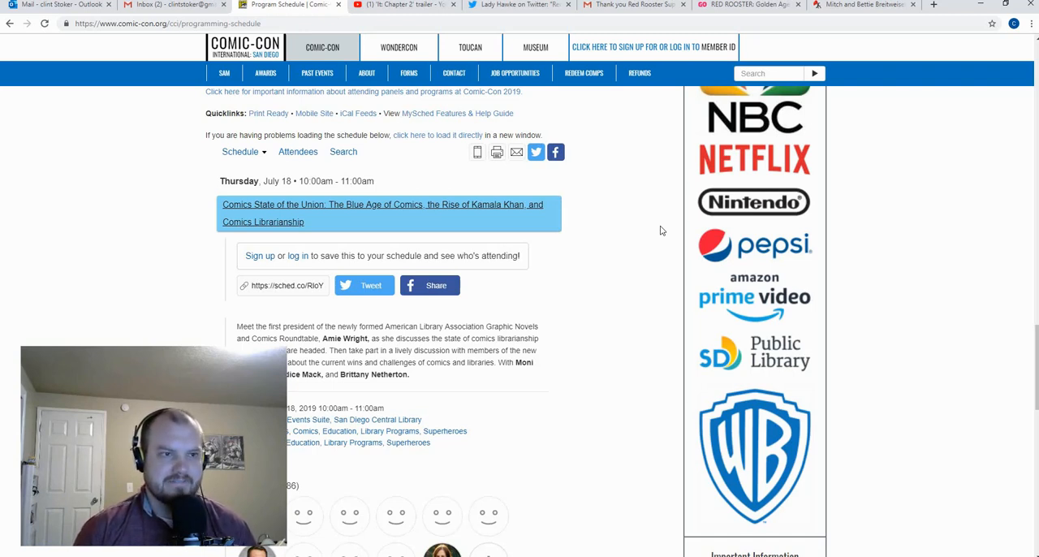
mouse_move(633, 211)
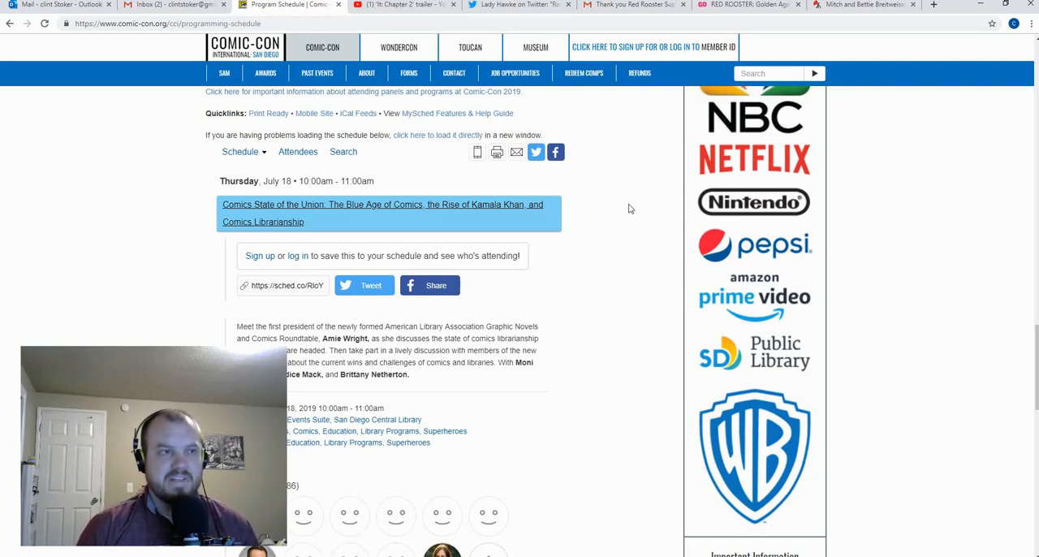
mouse_move(520, 173)
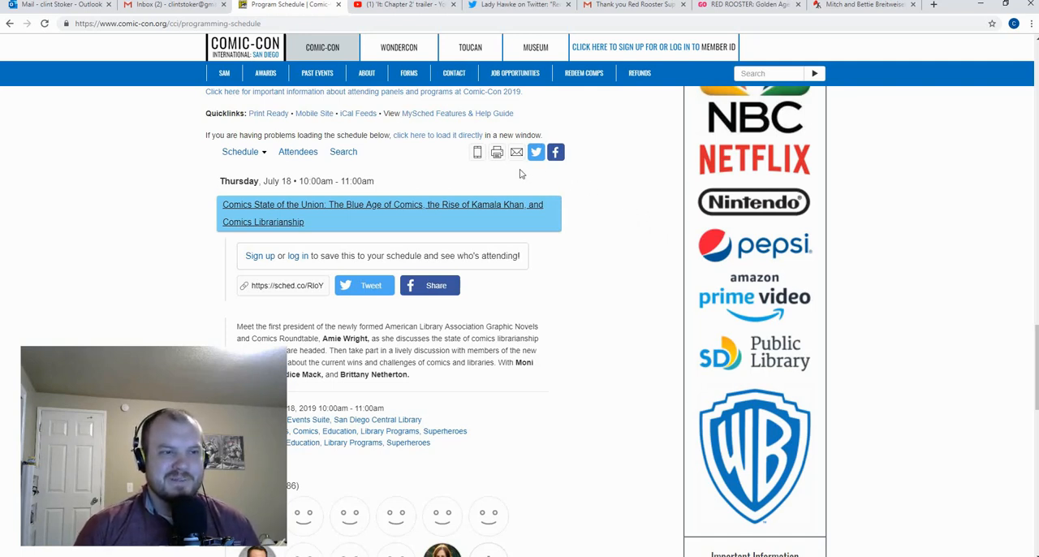
- Switch to the YouTube It Chapter 2 trailer and let the video play
click(402, 4)
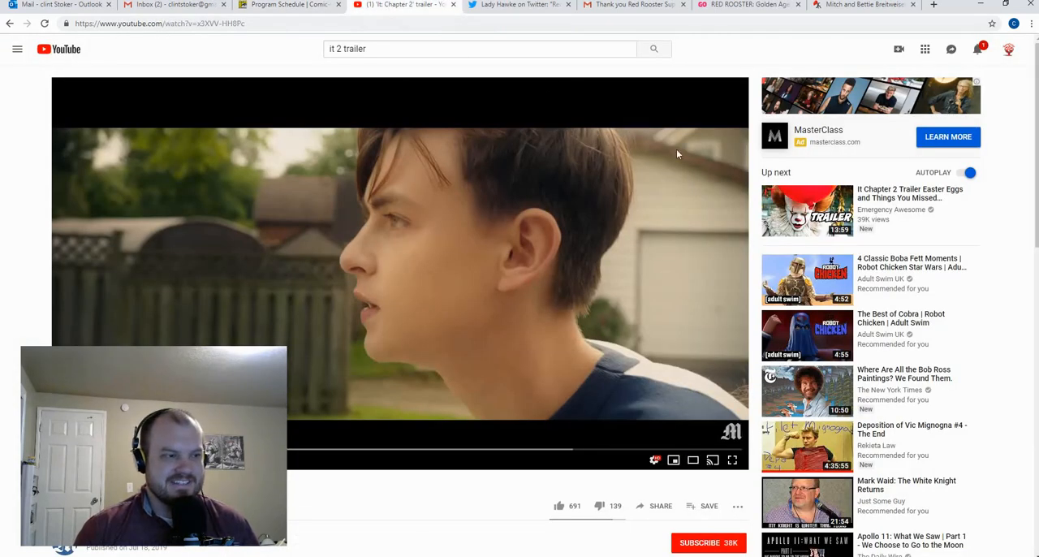
mouse_move(727, 127)
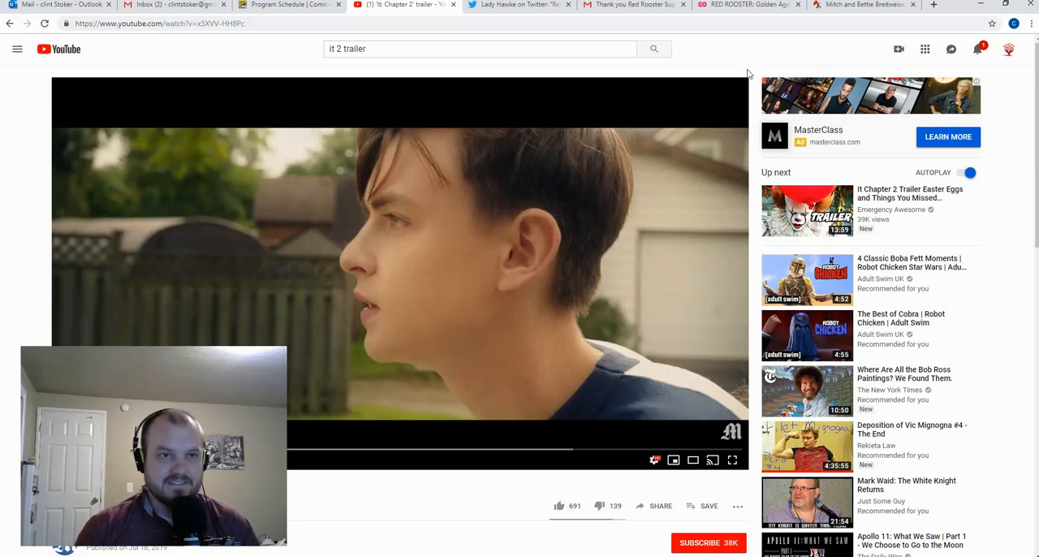
mouse_move(721, 138)
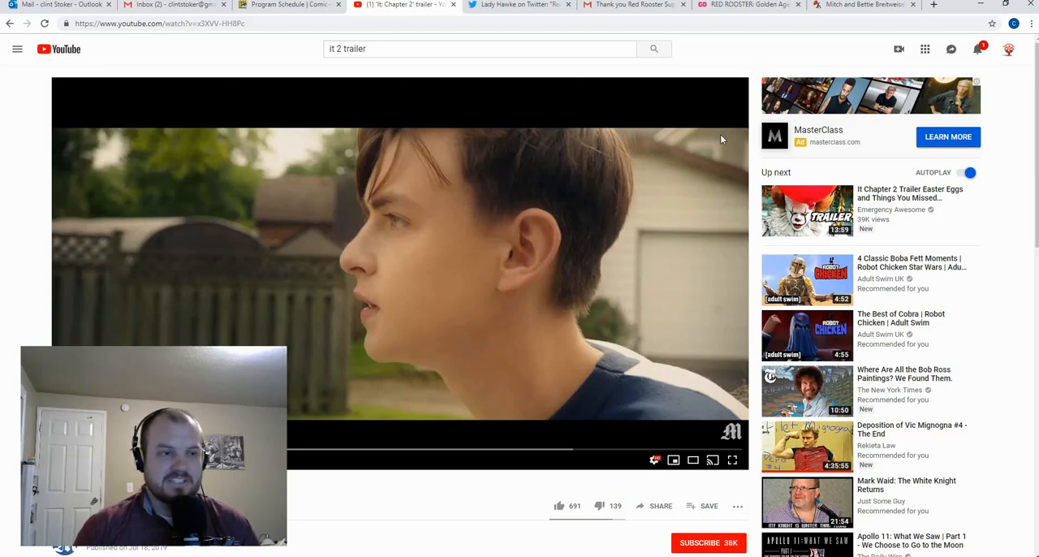
mouse_move(730, 110)
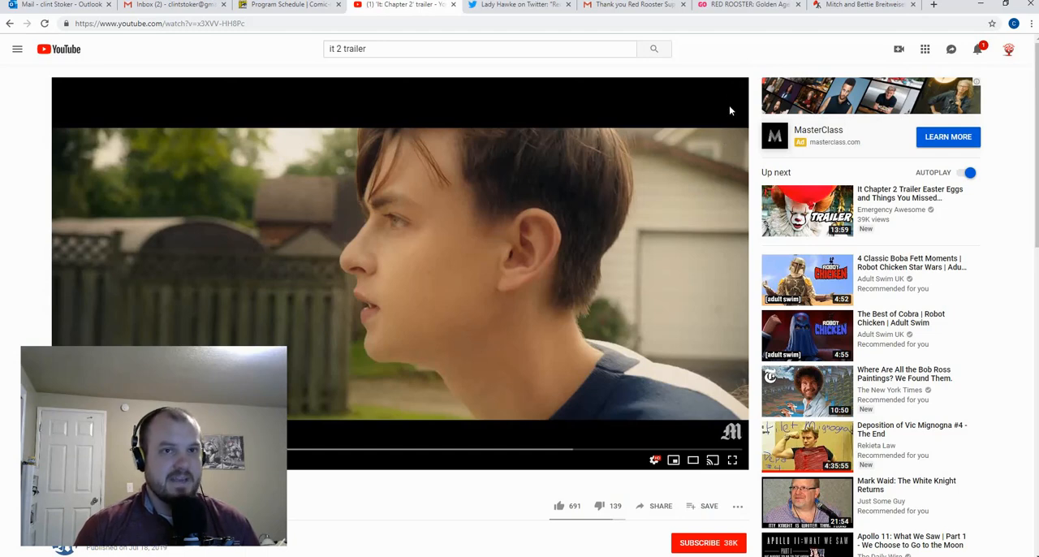
mouse_move(756, 80)
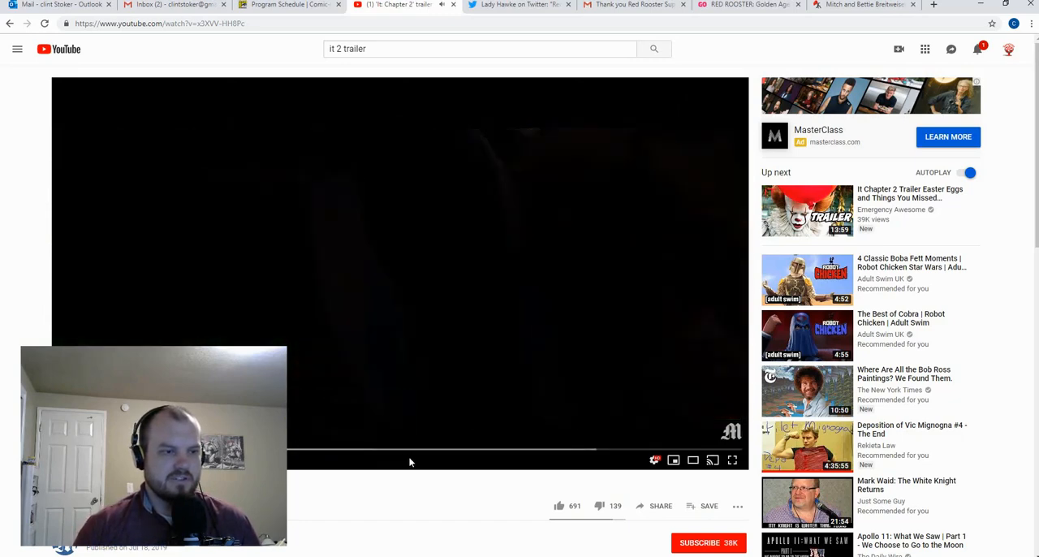
mouse_move(435, 457)
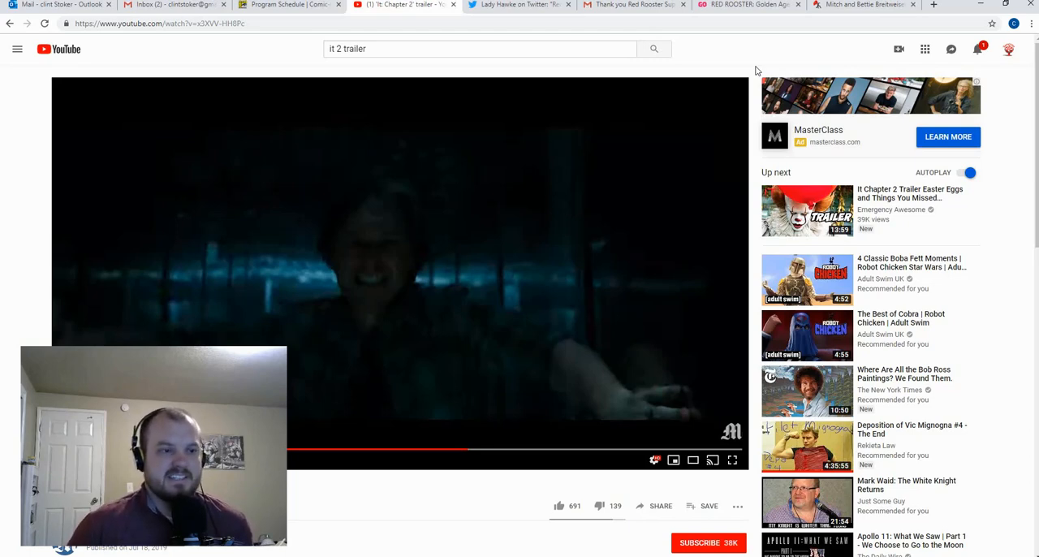
mouse_move(301, 341)
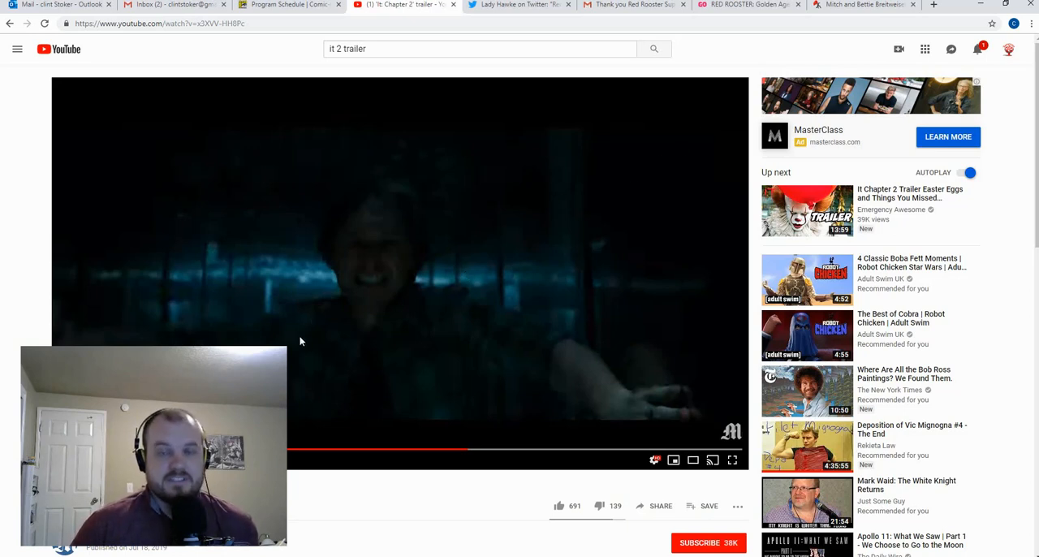
mouse_move(578, 166)
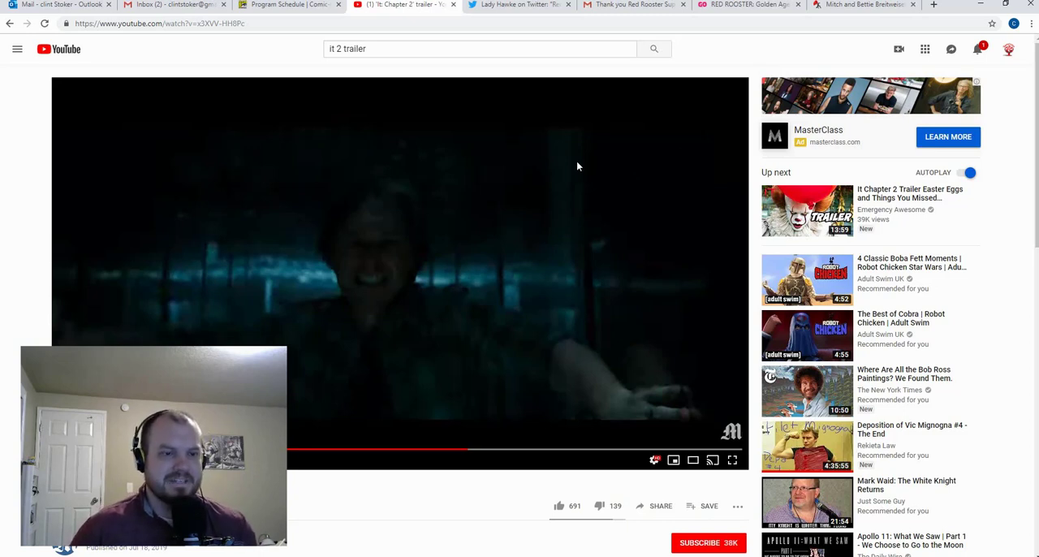
mouse_move(565, 146)
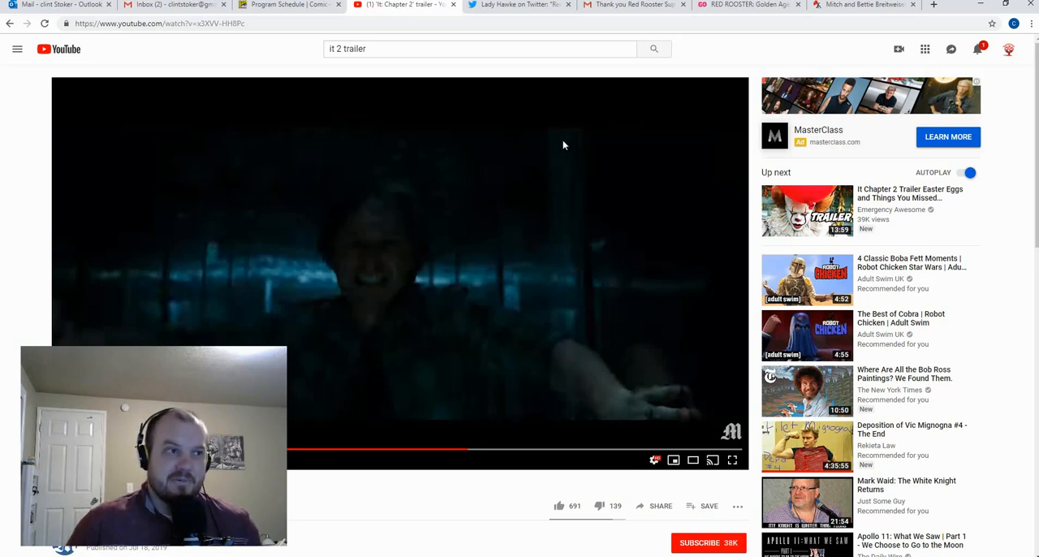
mouse_move(520, 5)
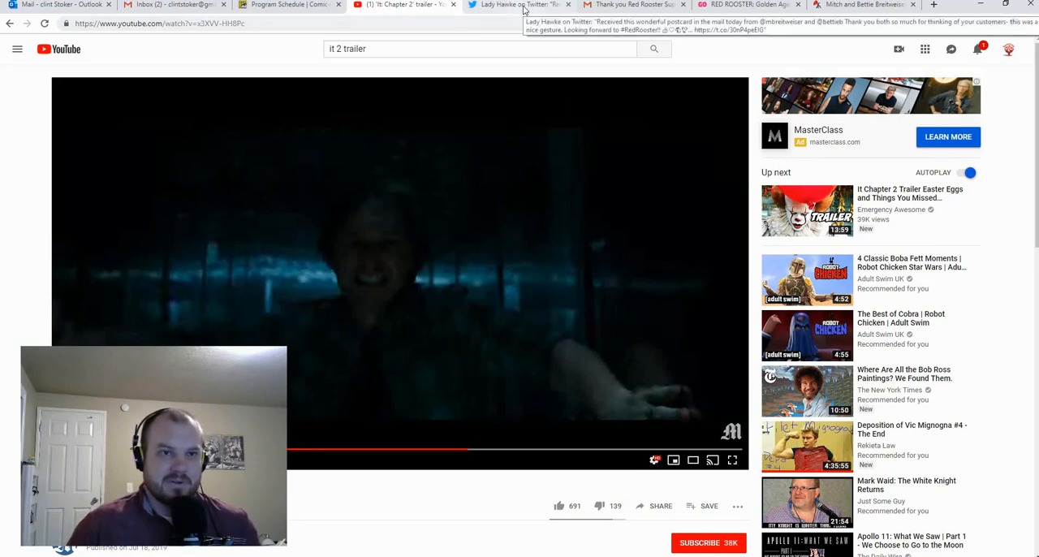
- Switch to the Indiegogo RED ROOSTER: Golden Age campaign page showing its funding totals
click(743, 4)
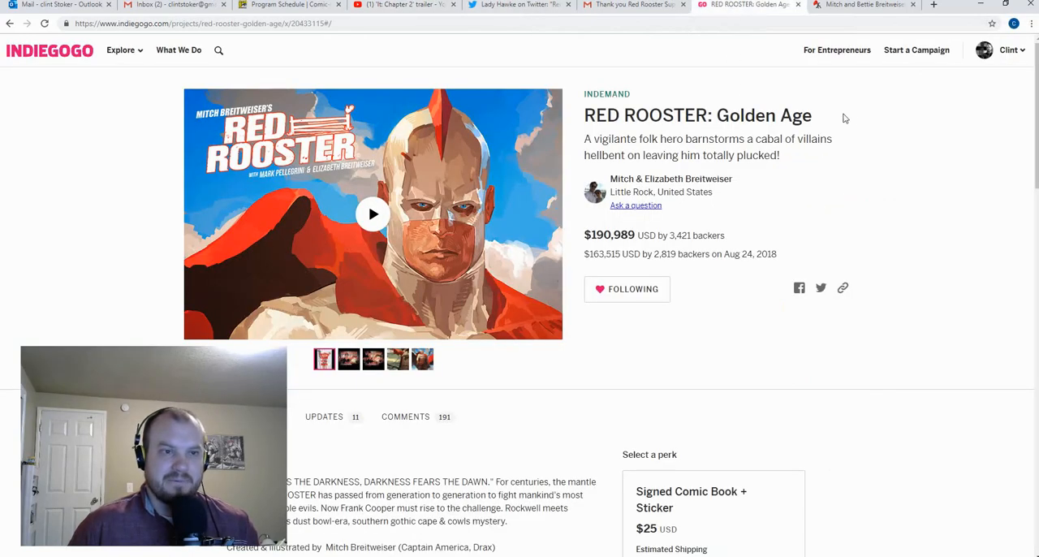
mouse_move(897, 123)
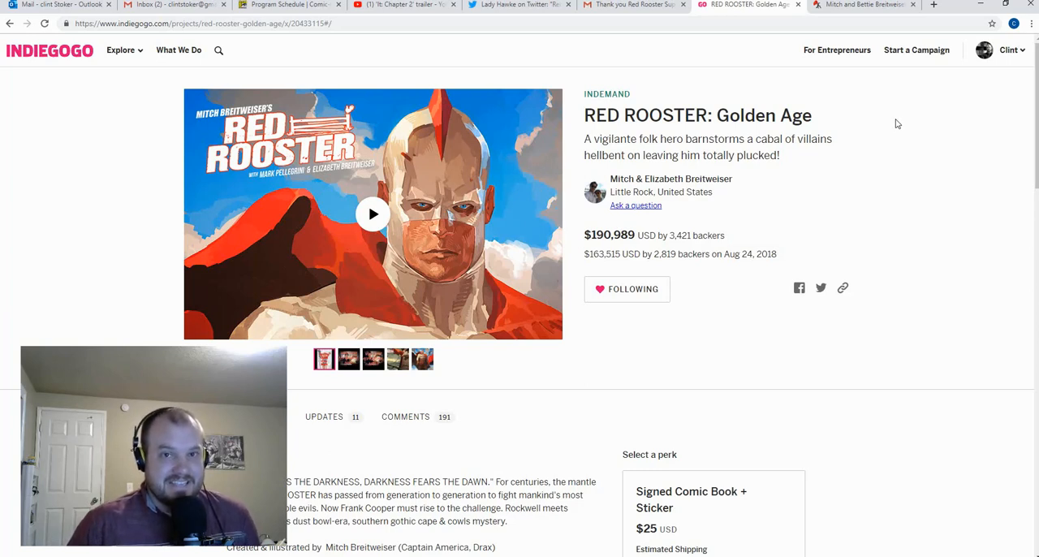
mouse_move(922, 135)
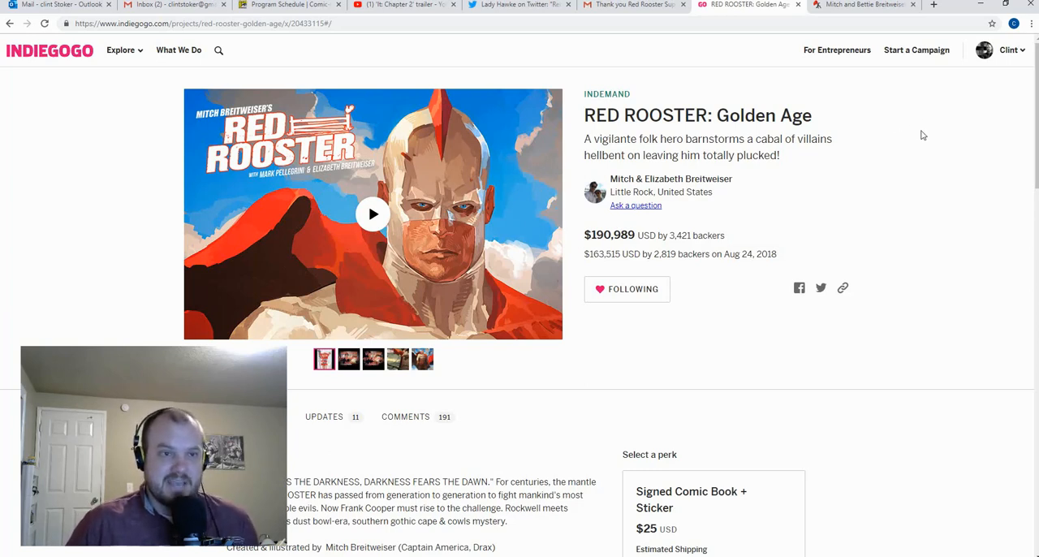
mouse_move(604, 254)
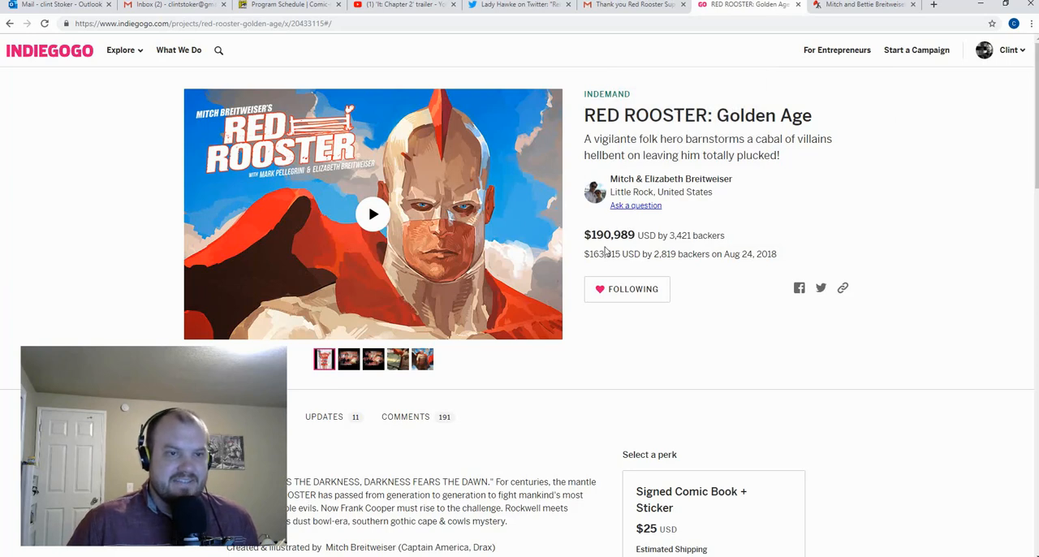
mouse_move(789, 179)
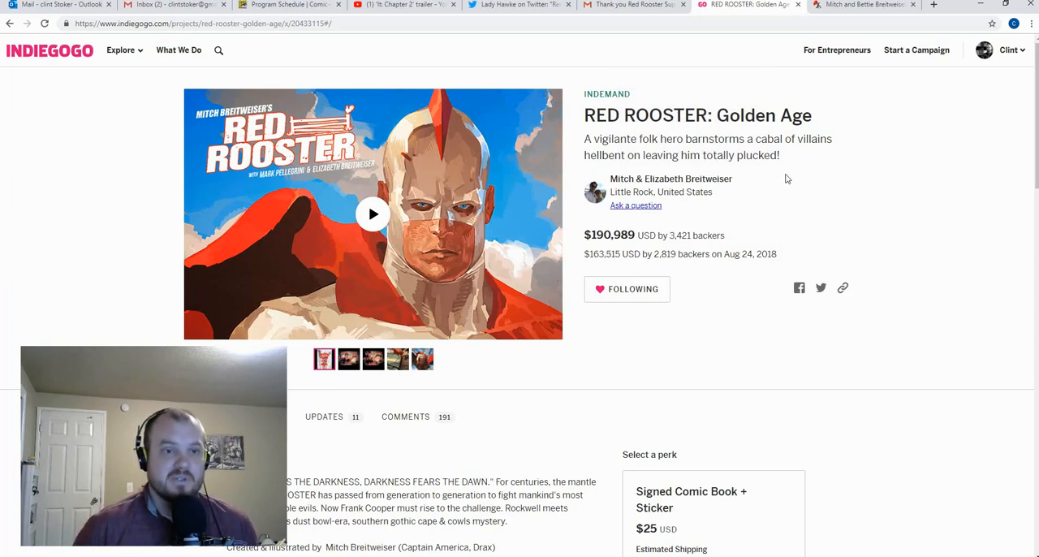
mouse_move(740, 183)
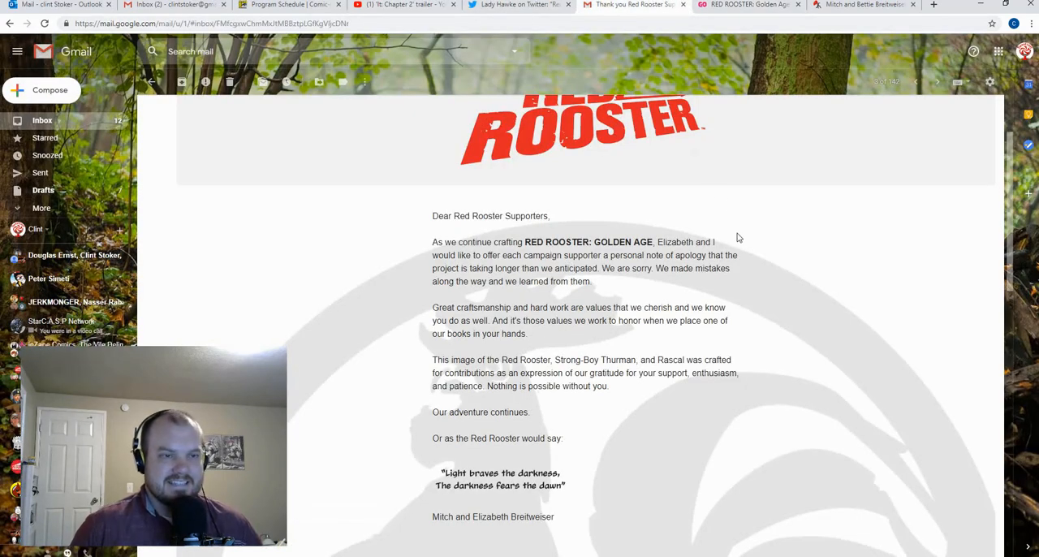
- Read the Red Rooster supporters apology email down to Mitch and Elizabeth Breitweiser's signatures
scroll(up, 3)
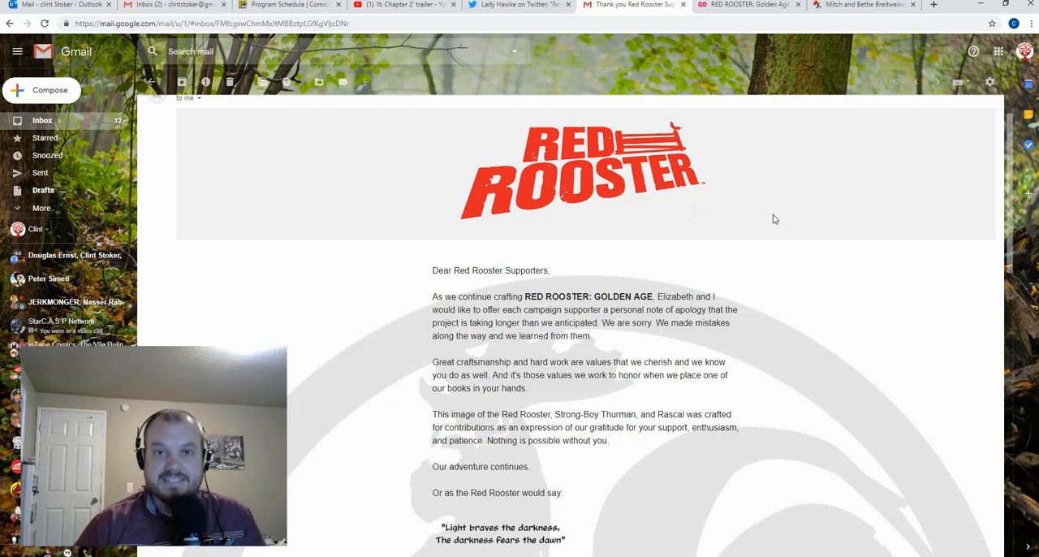
mouse_move(766, 221)
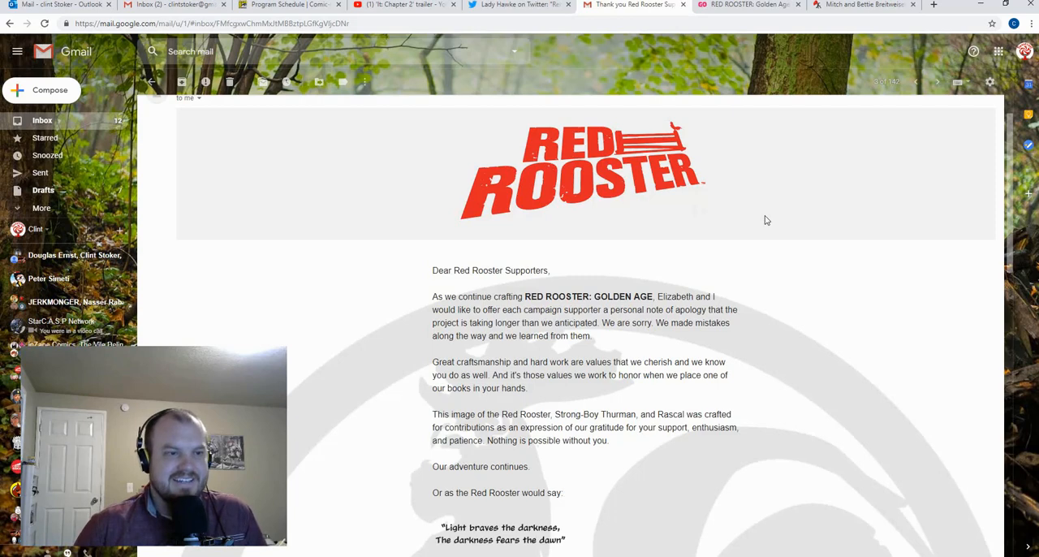
scroll(down, 3)
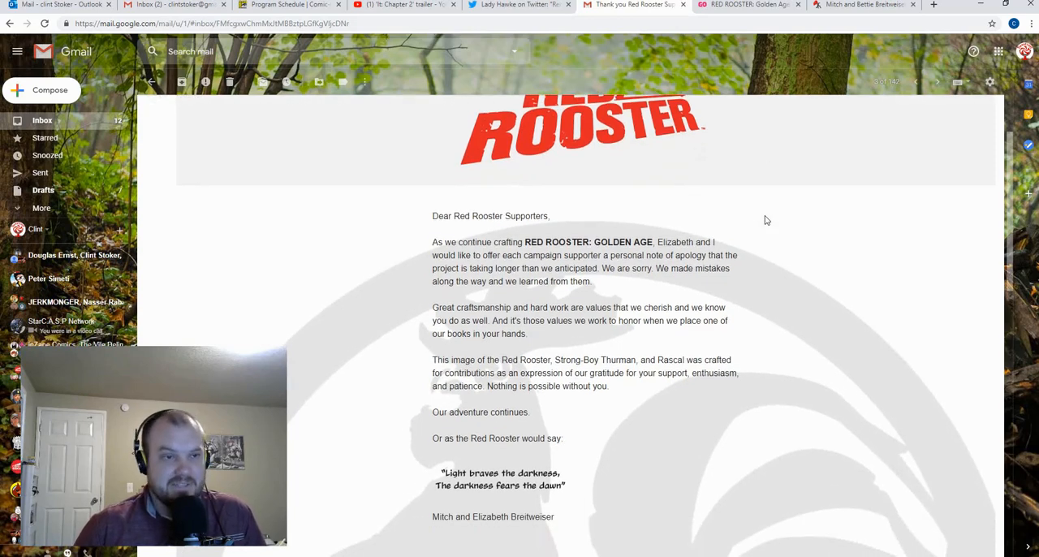
scroll(down, 3)
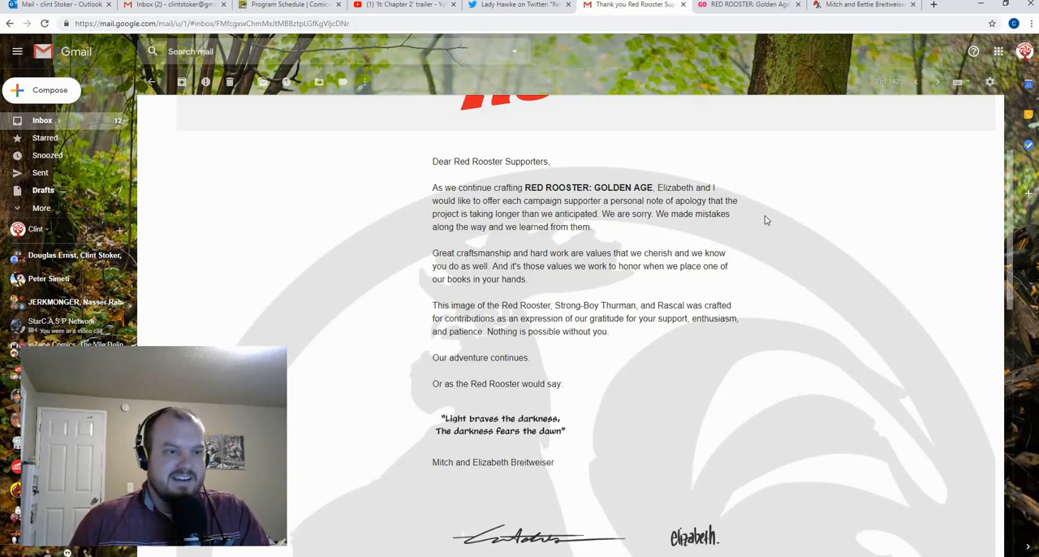
mouse_move(600, 143)
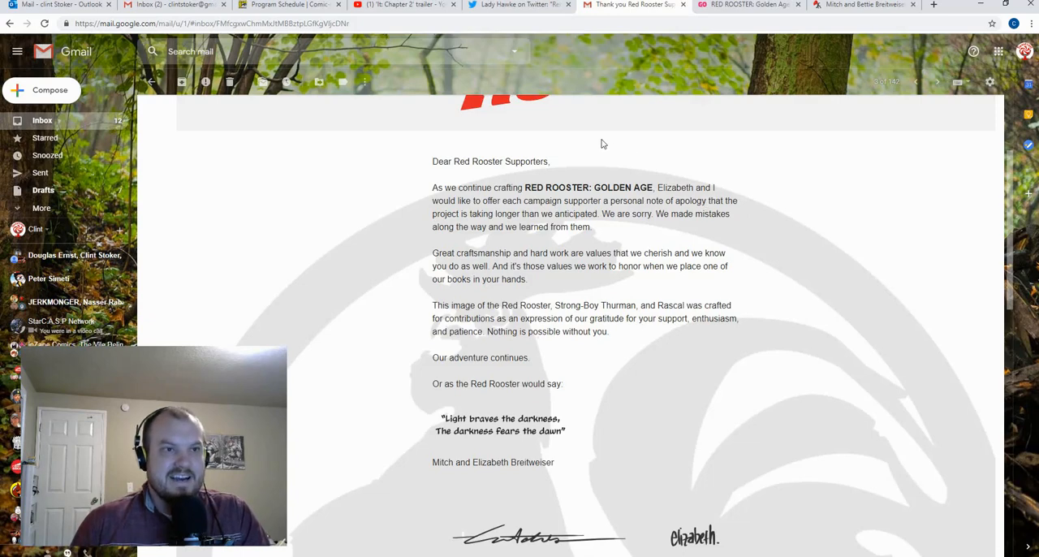
- View Lady Hawke's Red Rooster postcard photo full size, close it, then return to the Indiegogo campaign
click(519, 5)
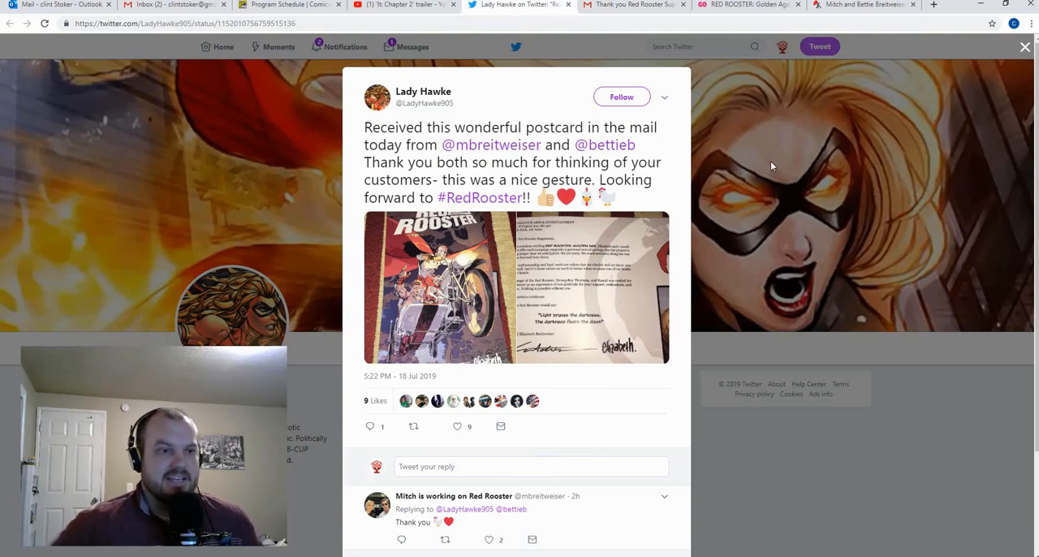
click(516, 288)
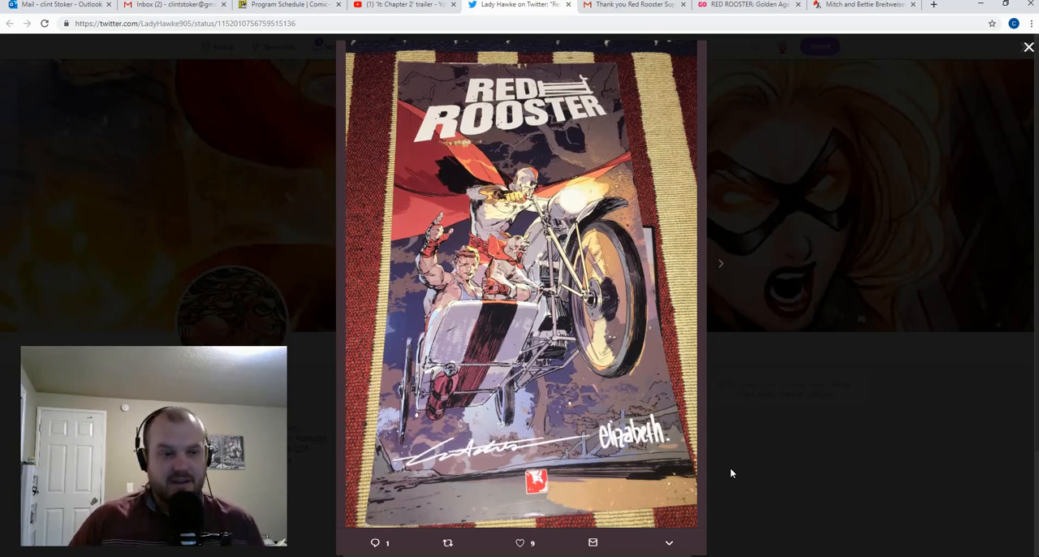
mouse_move(740, 465)
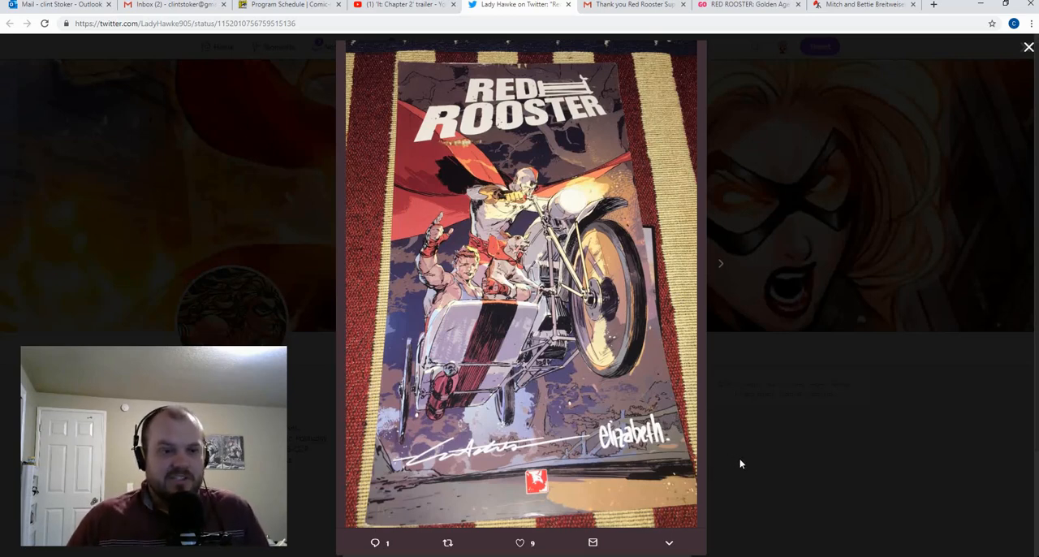
click(1029, 46)
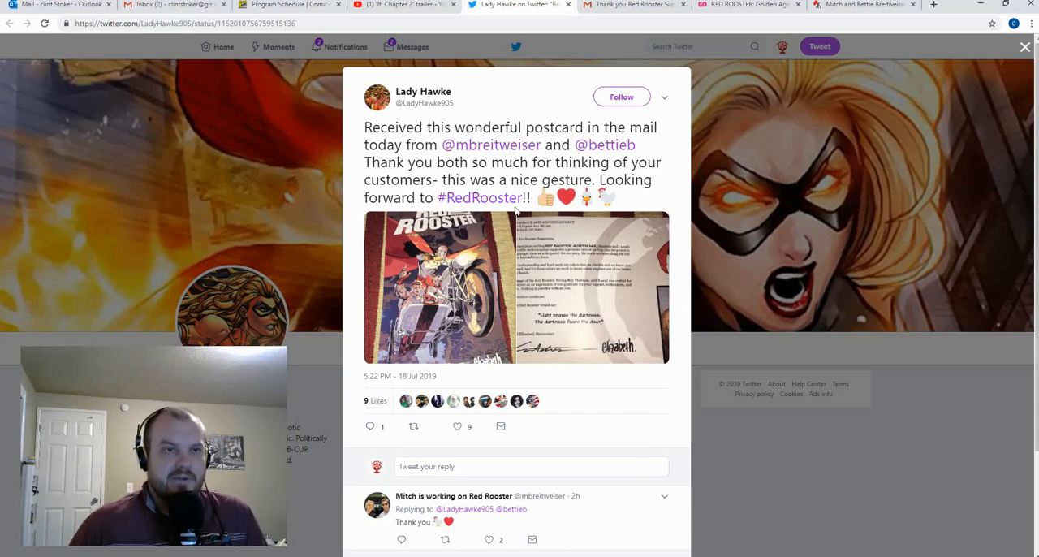
click(747, 5)
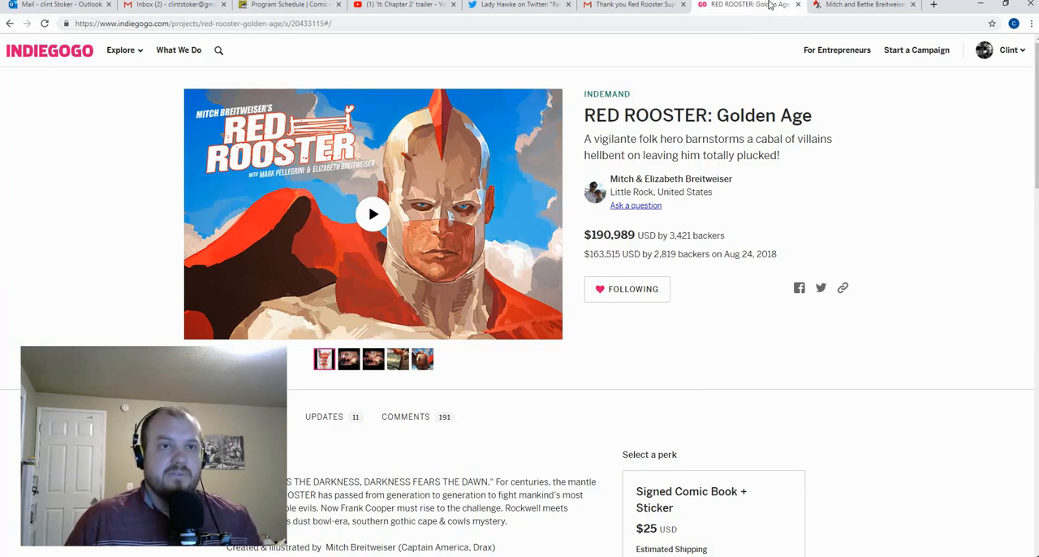
- Switch to the Bounding Into Comics Breitweiser cancellation article and read its opening section
click(864, 5)
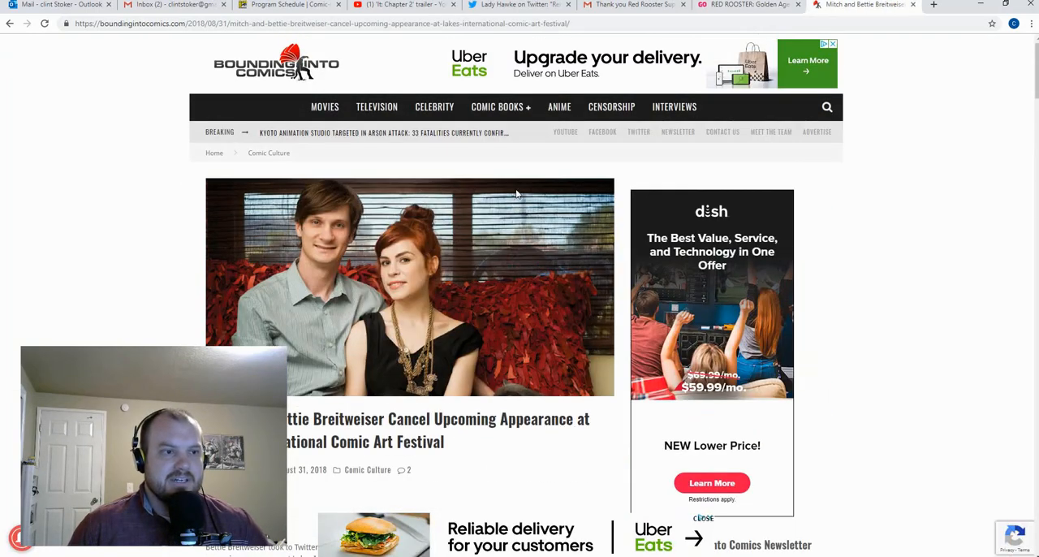
mouse_move(633, 169)
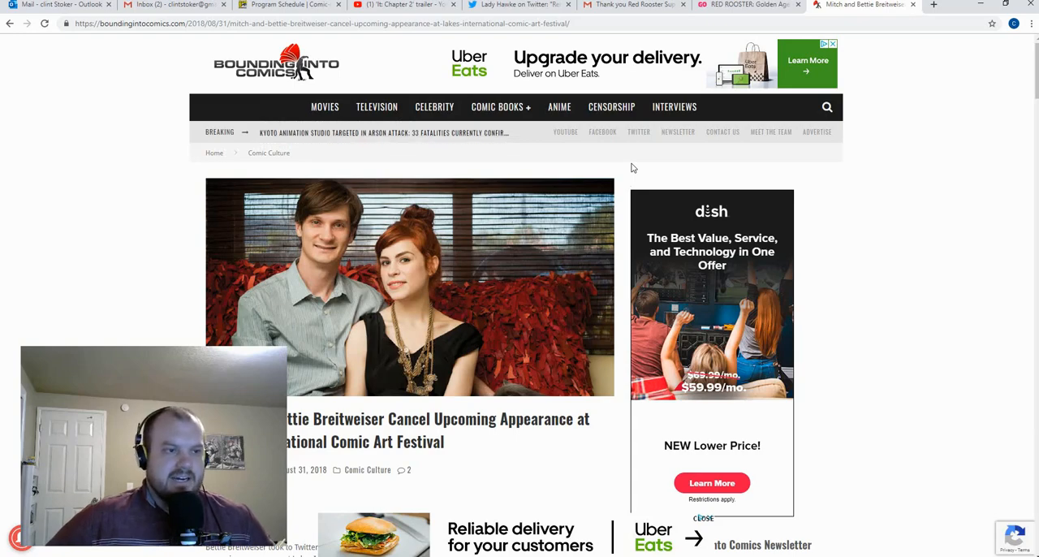
scroll(down, 3)
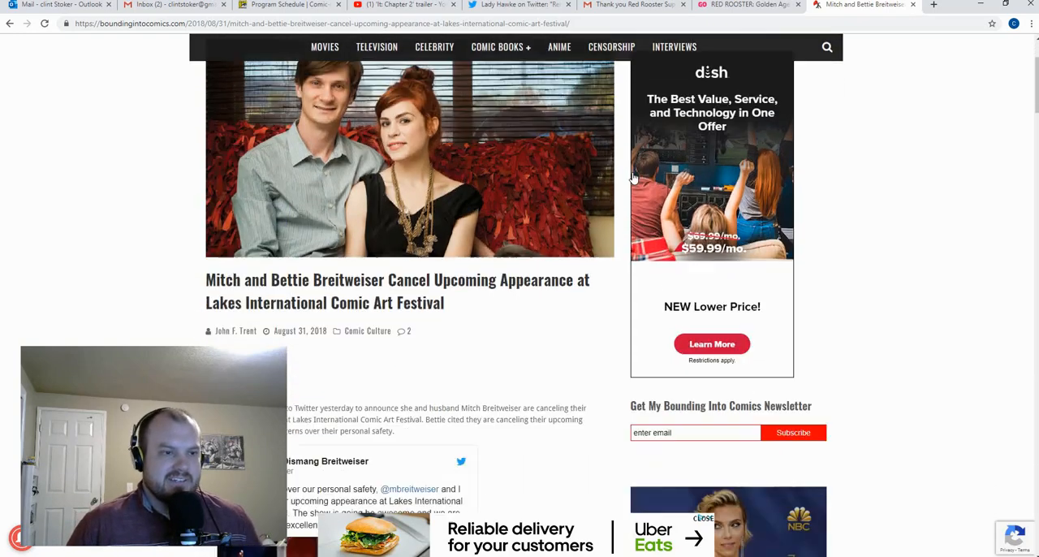
scroll(down, 3)
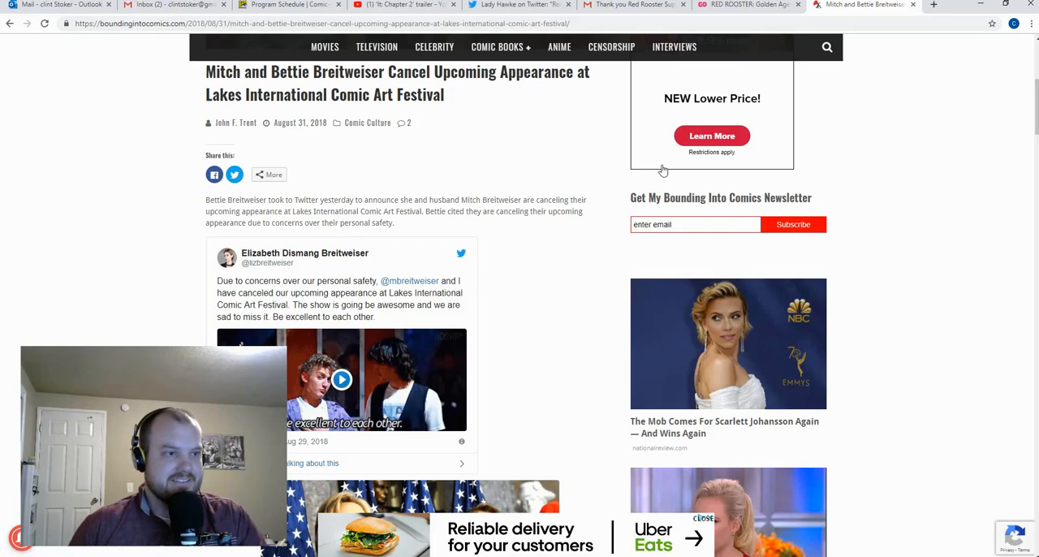
scroll(down, 3)
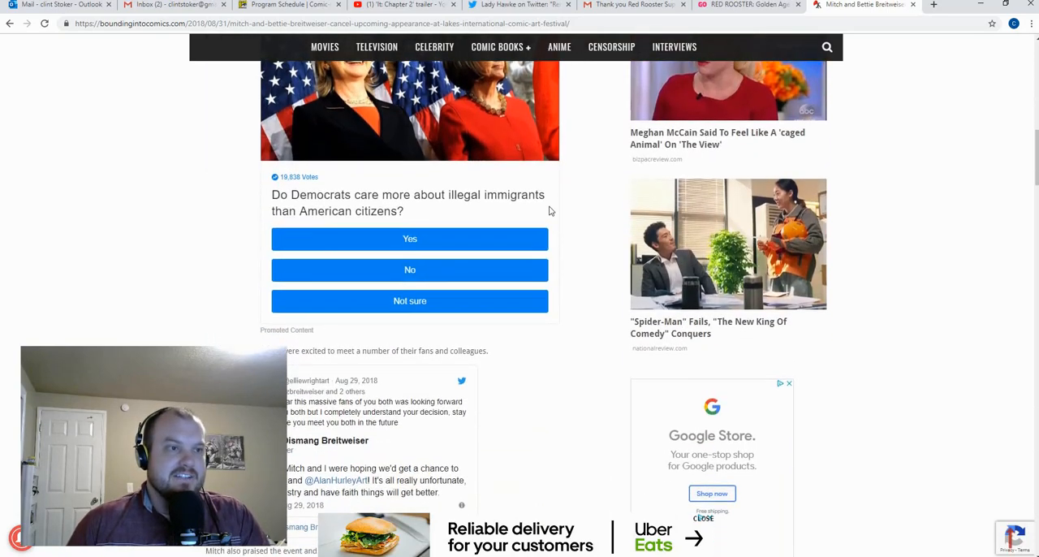
scroll(up, 3)
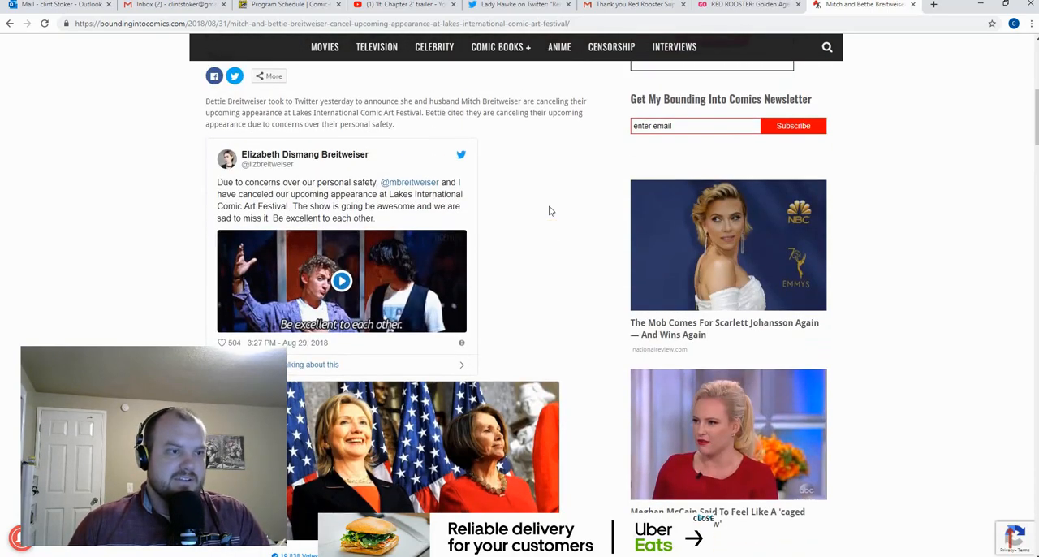
mouse_move(586, 274)
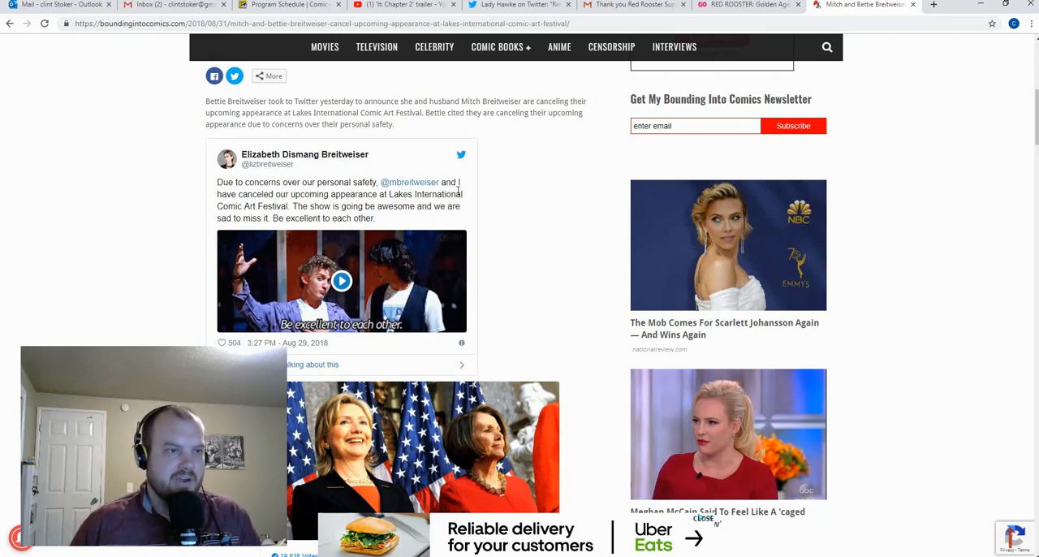
mouse_move(546, 172)
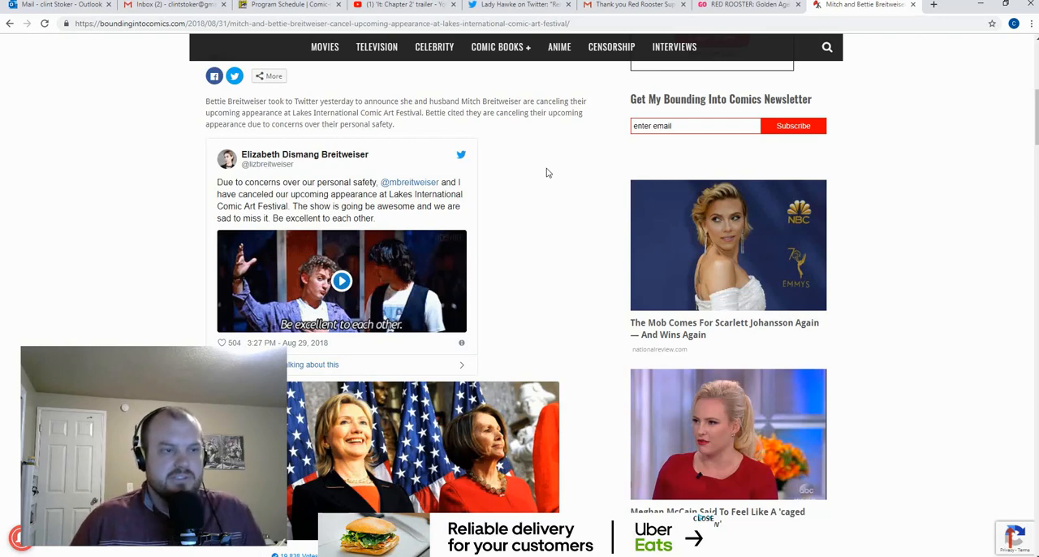
- Read down through the embedded Breitweiser tweets to Richard Pace's tweet
scroll(down, 3)
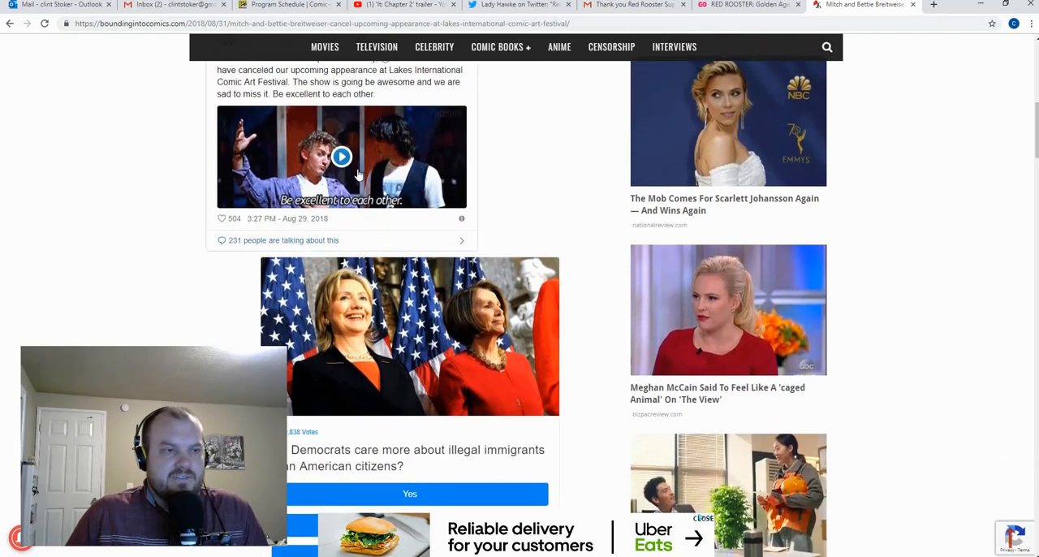
scroll(down, 3)
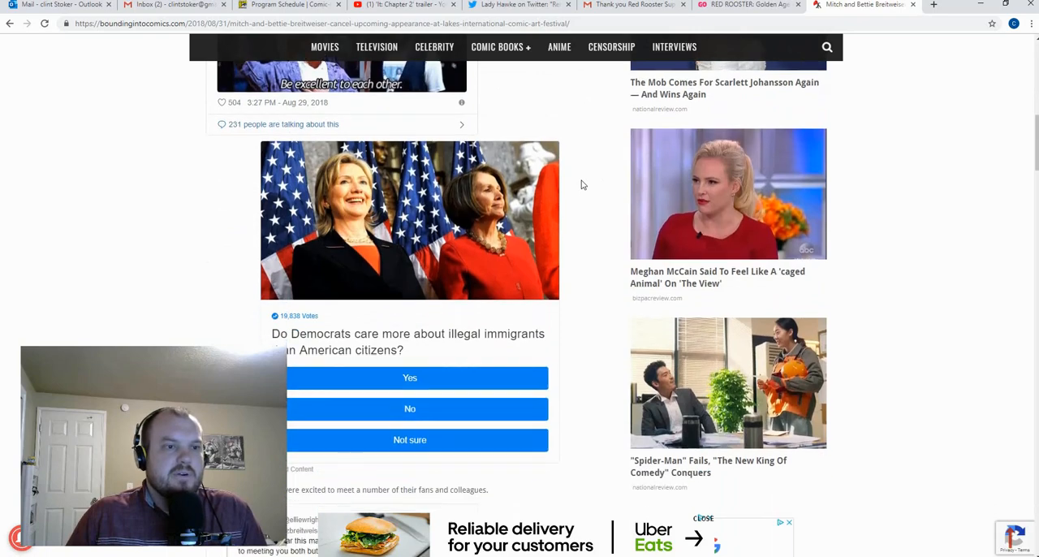
scroll(up, 3)
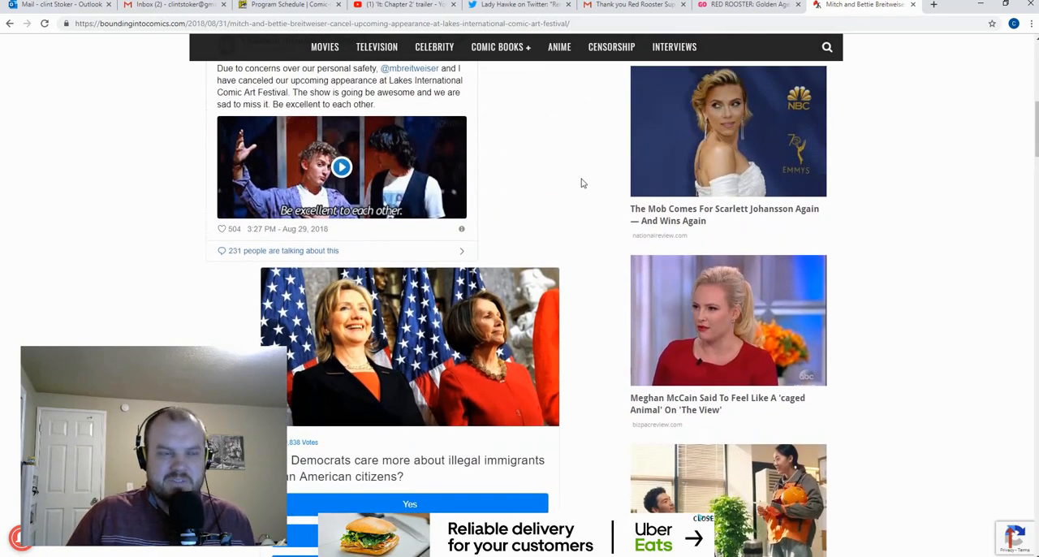
scroll(down, 3)
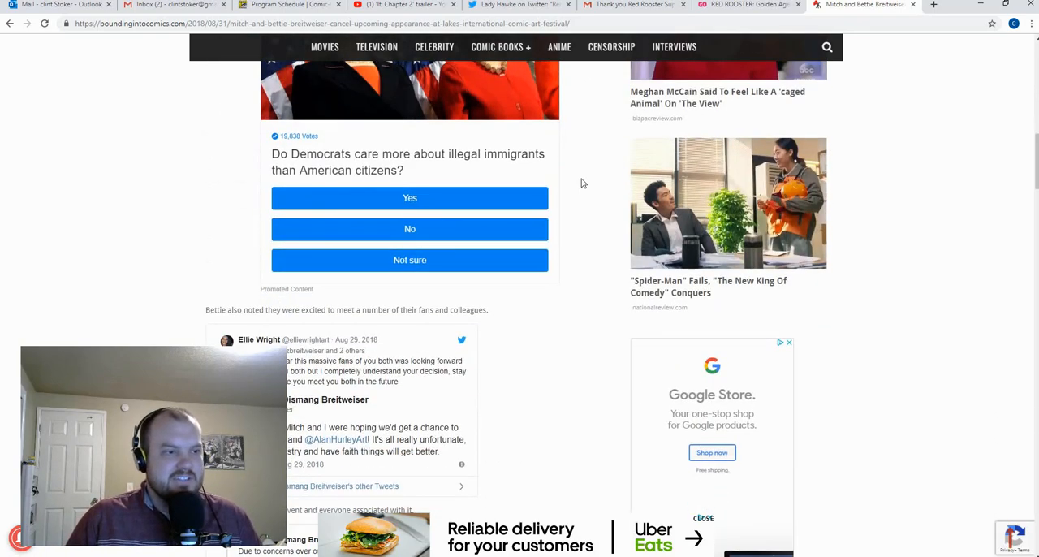
scroll(down, 3)
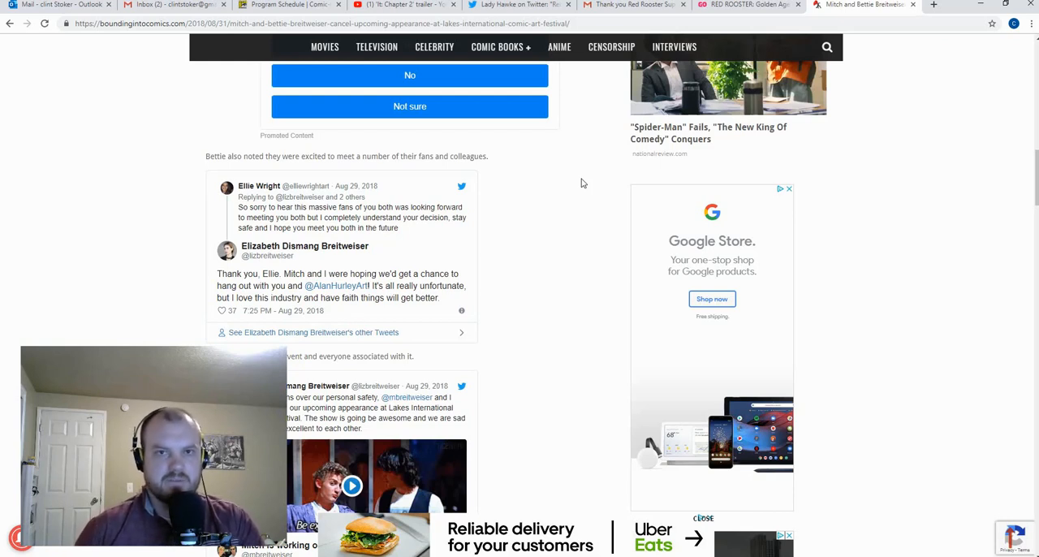
mouse_move(532, 169)
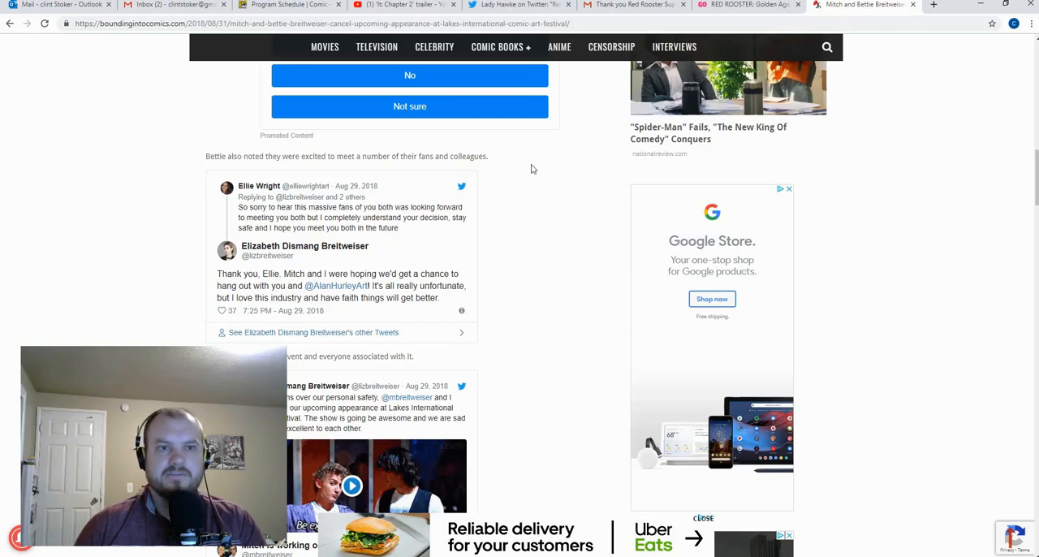
scroll(down, 3)
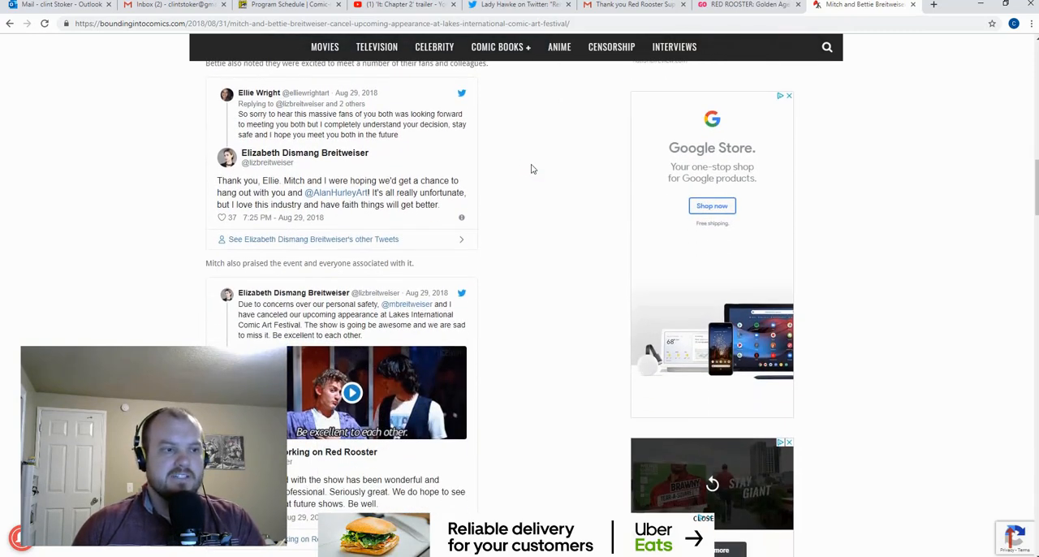
scroll(down, 3)
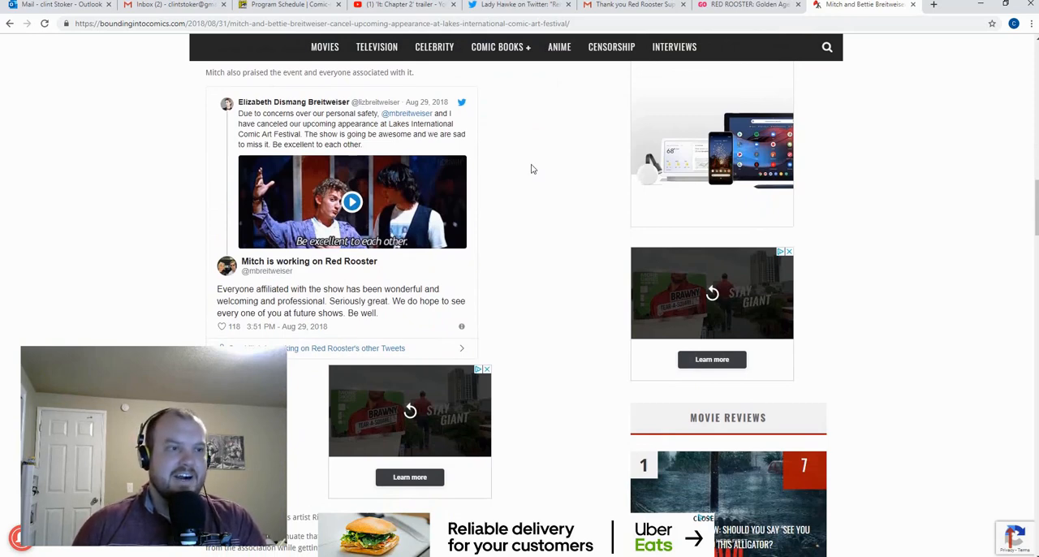
scroll(down, 3)
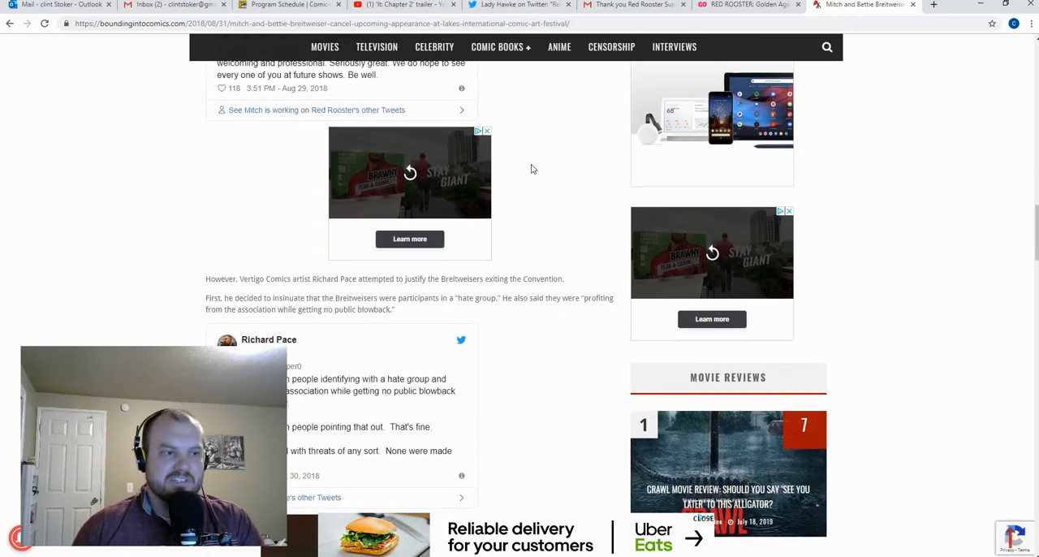
scroll(down, 3)
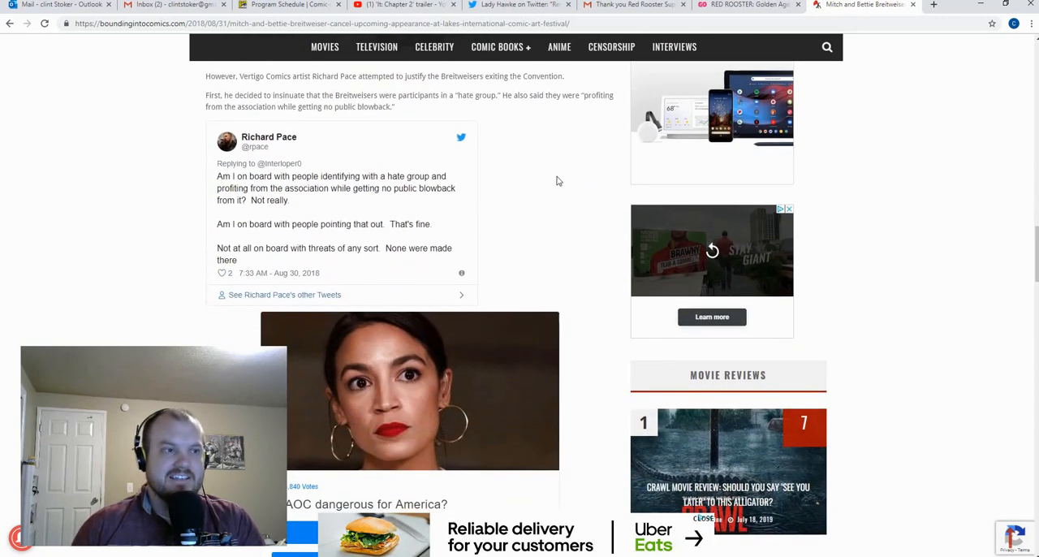
mouse_move(549, 183)
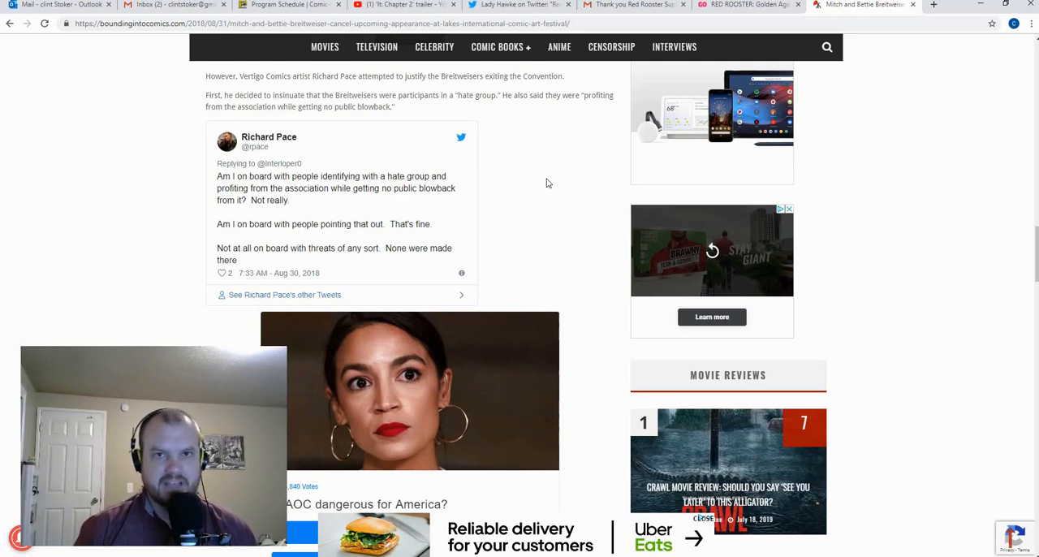
scroll(down, 3)
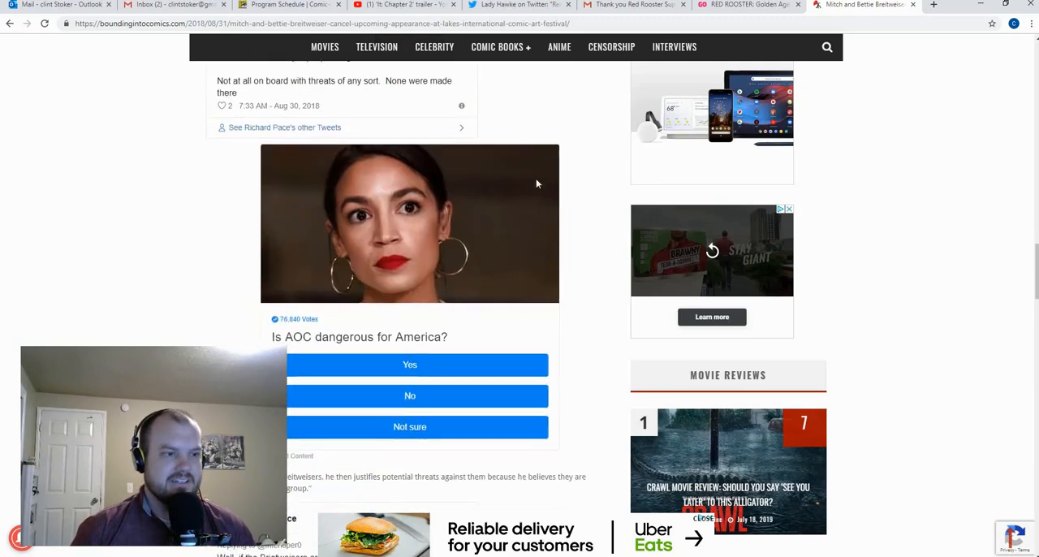
scroll(down, 3)
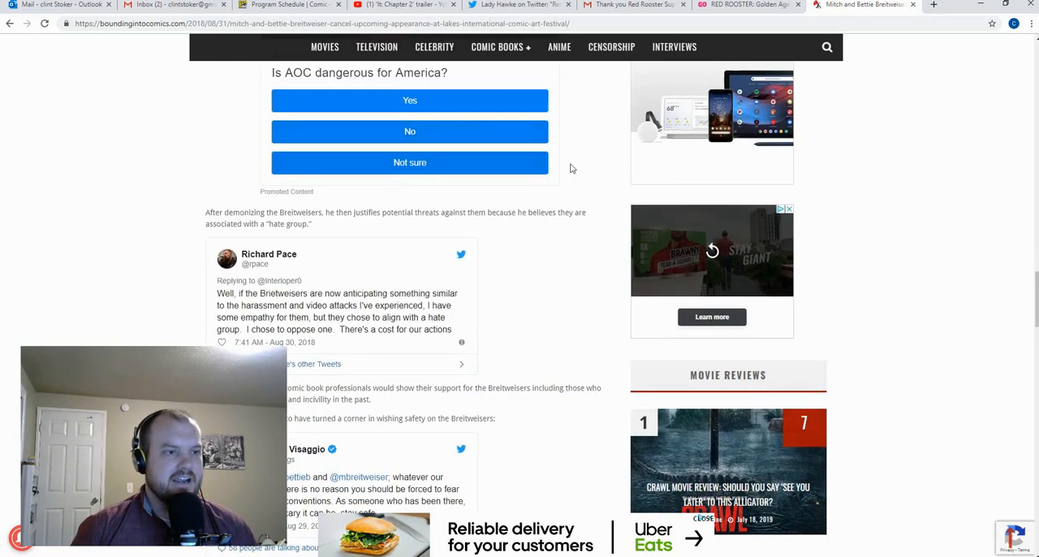
scroll(down, 3)
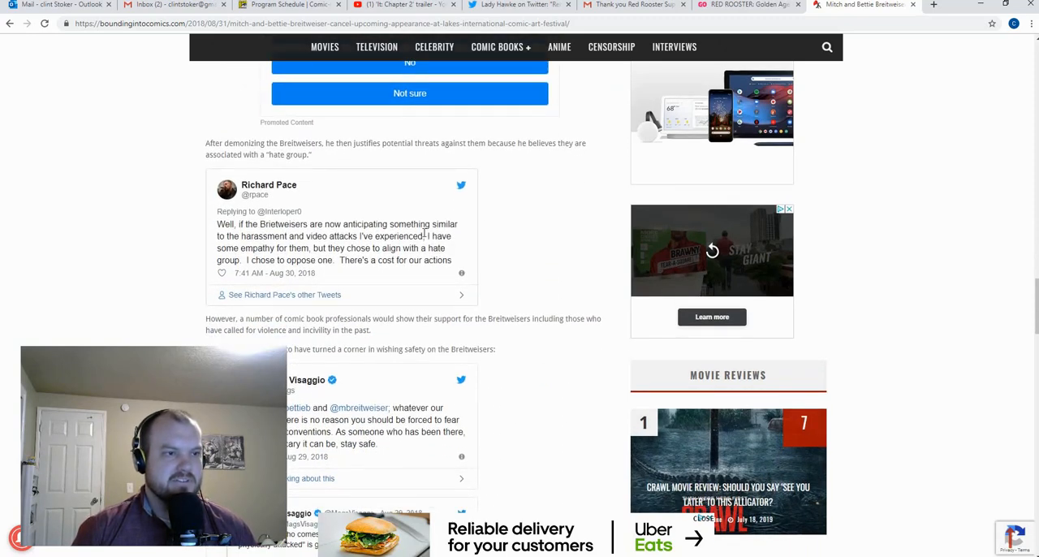
mouse_move(542, 247)
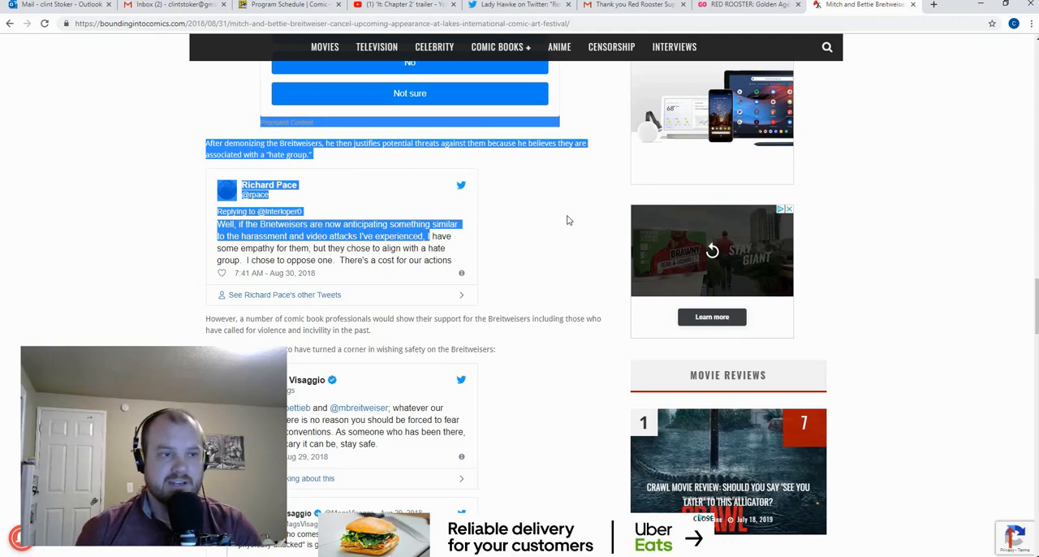
scroll(down, 3)
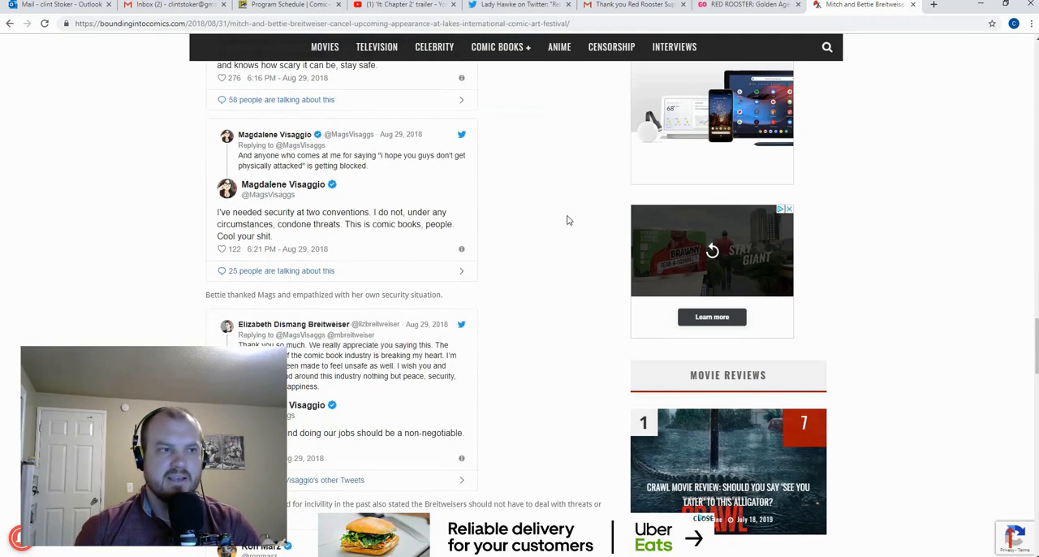
scroll(down, 3)
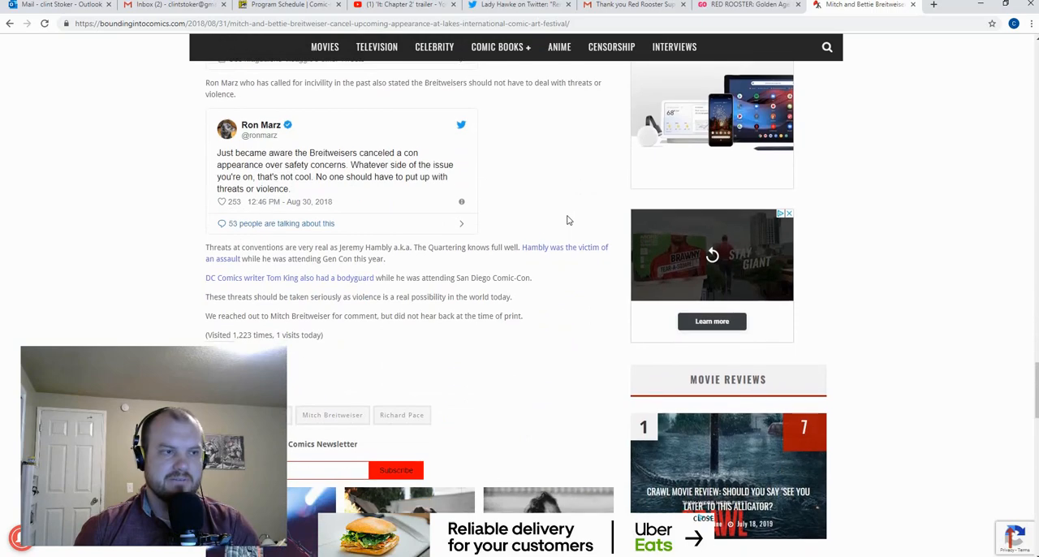
scroll(up, 3)
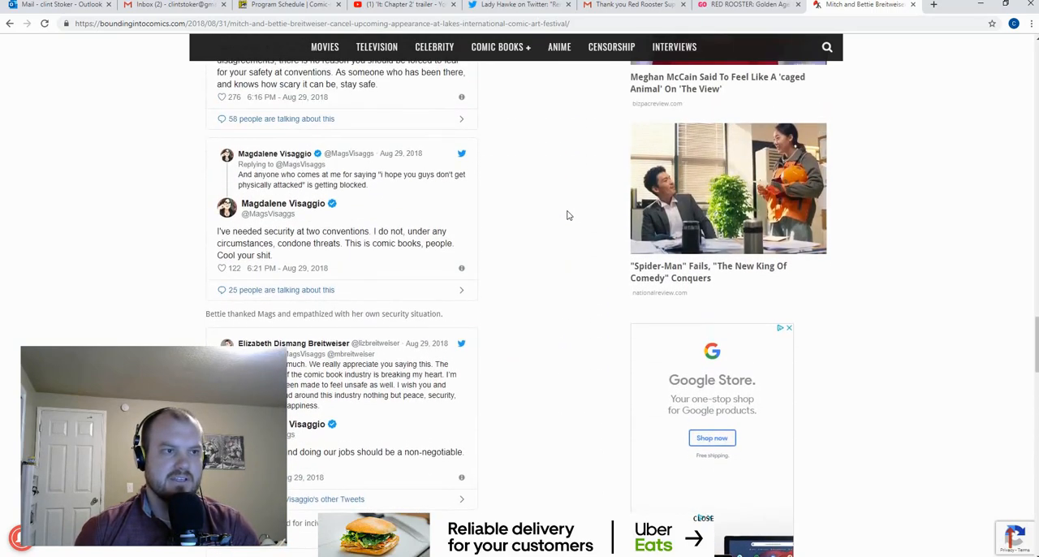
scroll(down, 3)
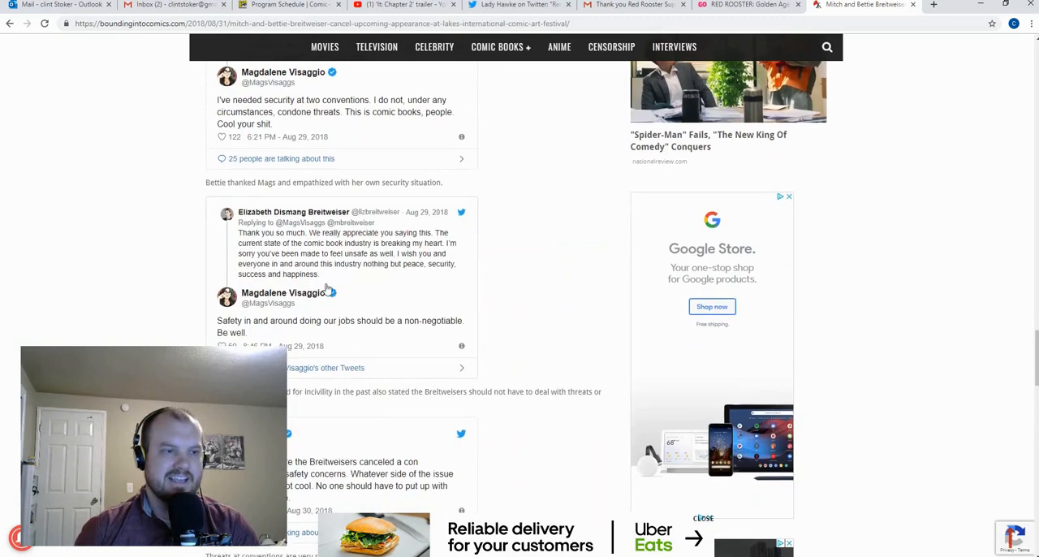
scroll(down, 3)
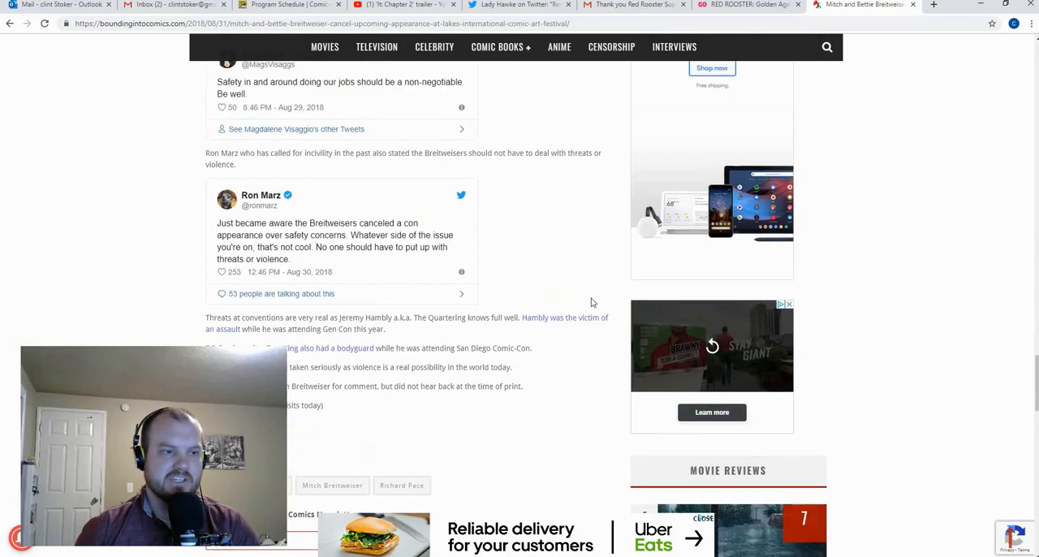
scroll(down, 3)
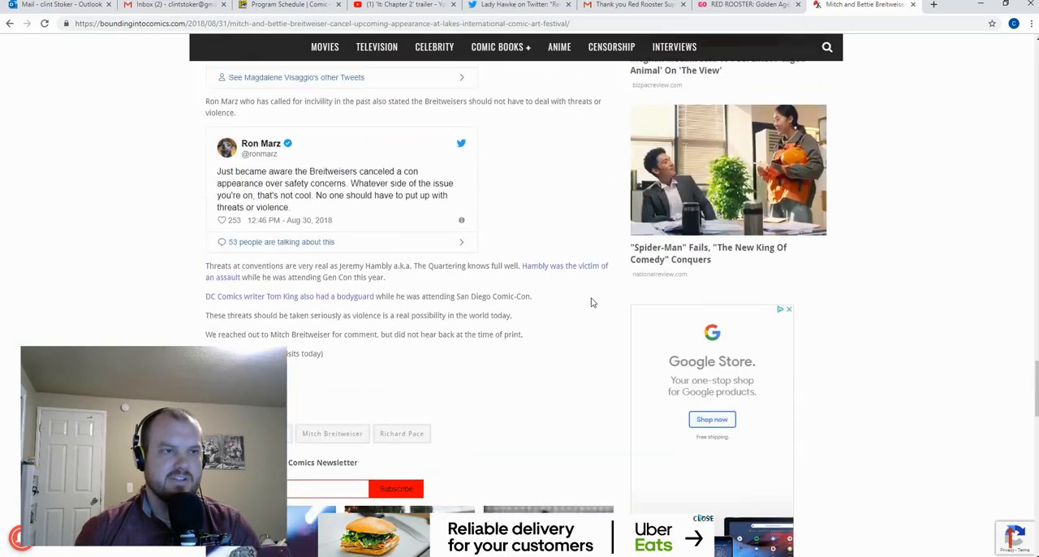
scroll(up, 3)
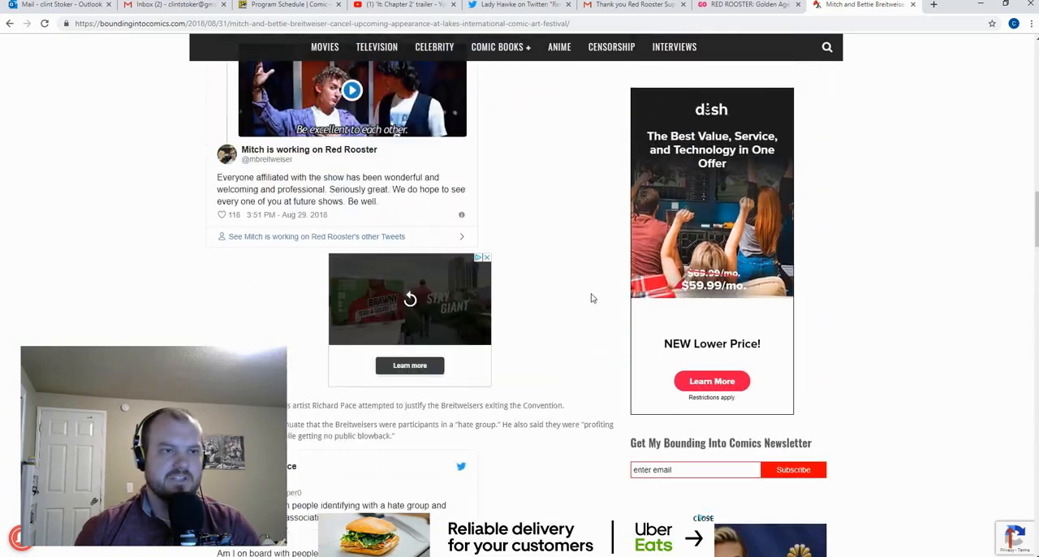
scroll(up, 3)
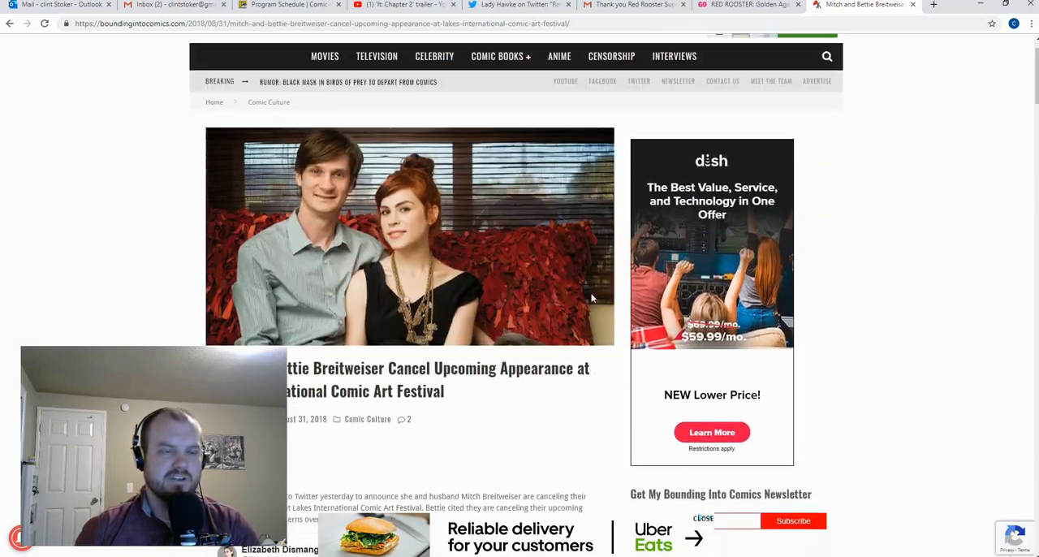
scroll(up, 3)
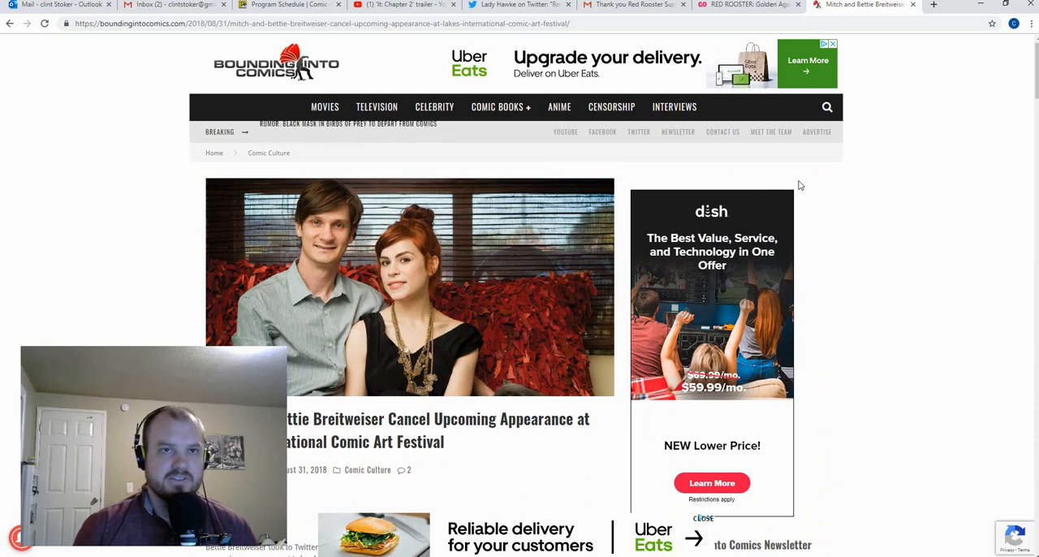
- Return to the RED ROOSTER: Golden Age Indiegogo campaign and scroll back to its top
click(747, 5)
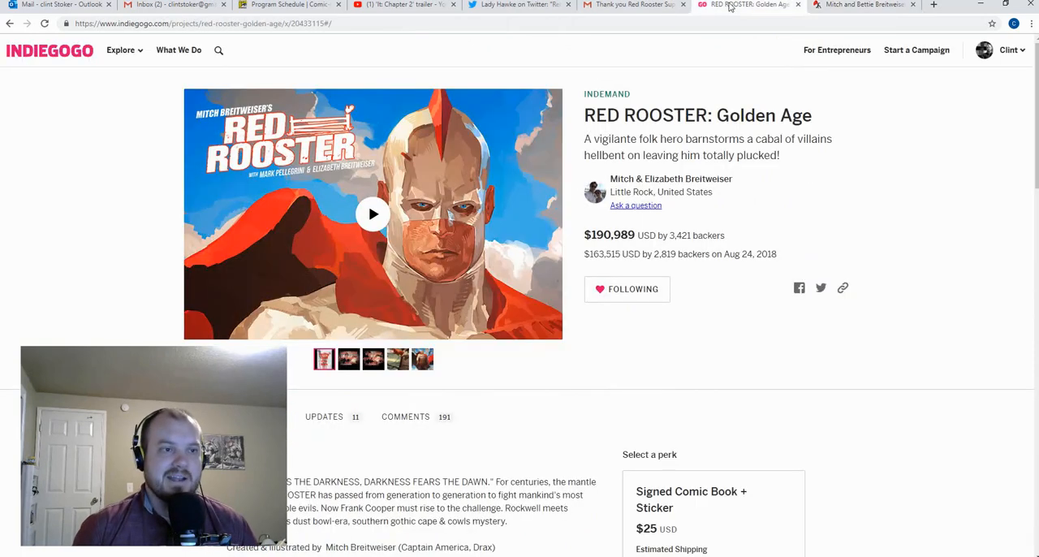
mouse_move(1003, 111)
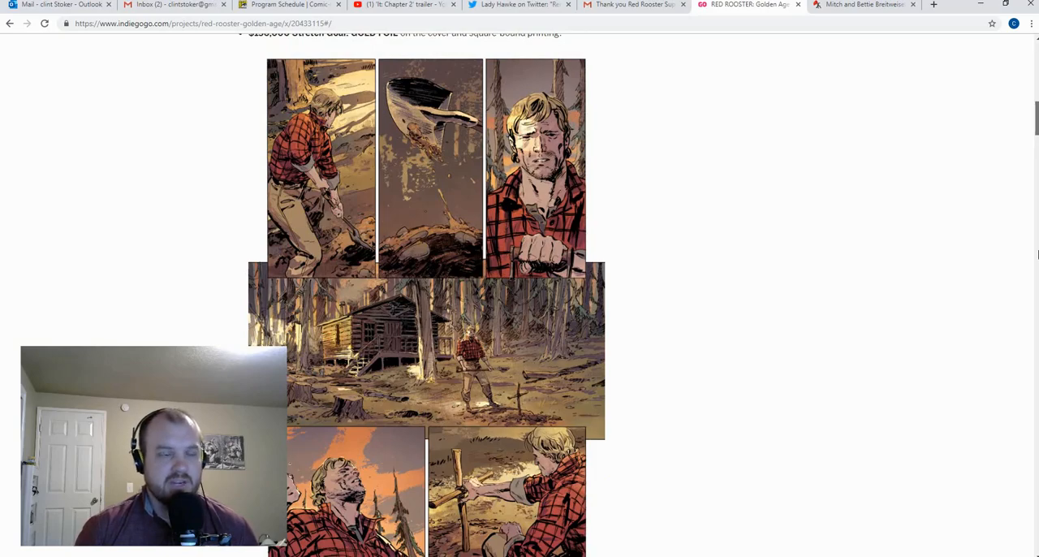
scroll(up, 3)
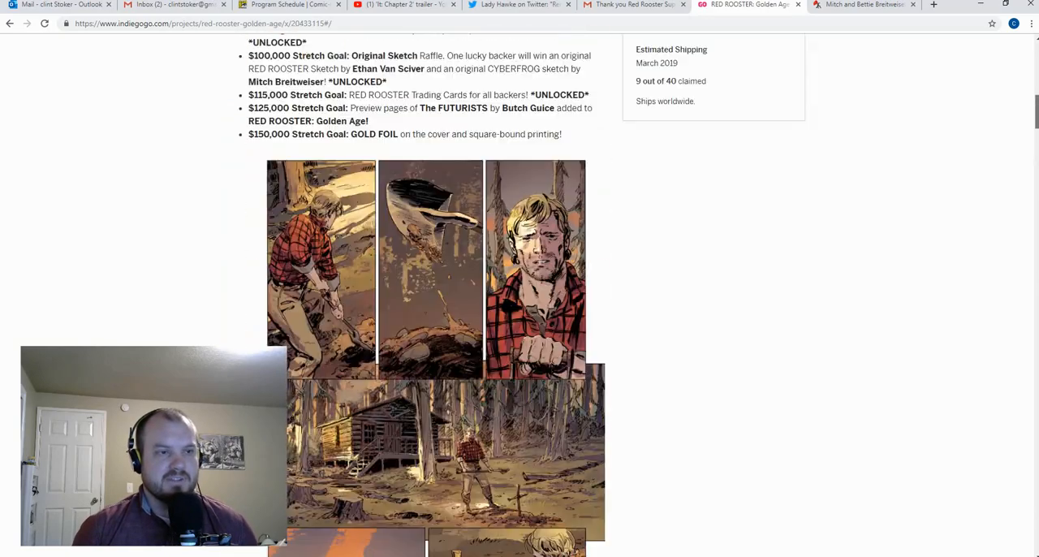
scroll(up, 3)
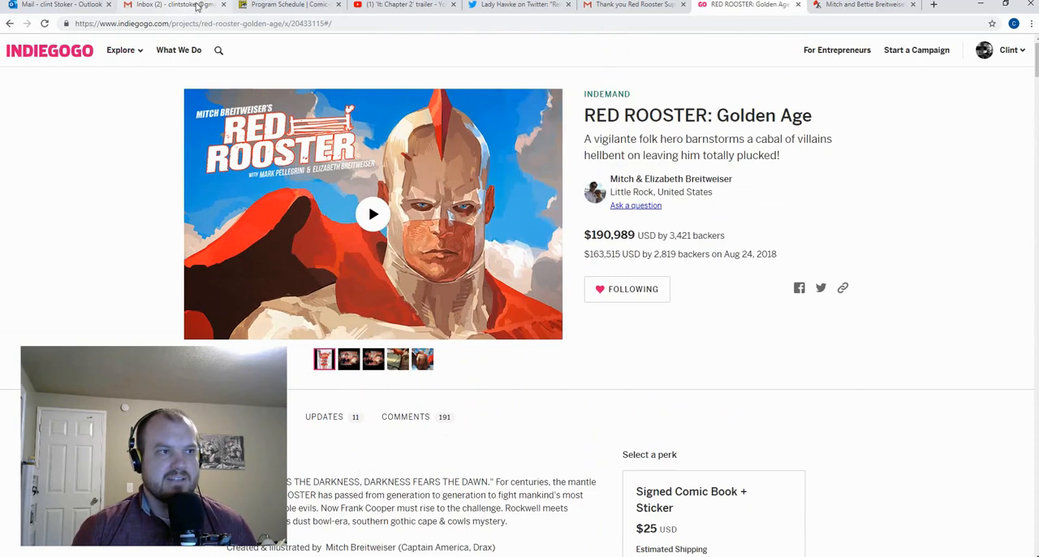
mouse_move(519, 5)
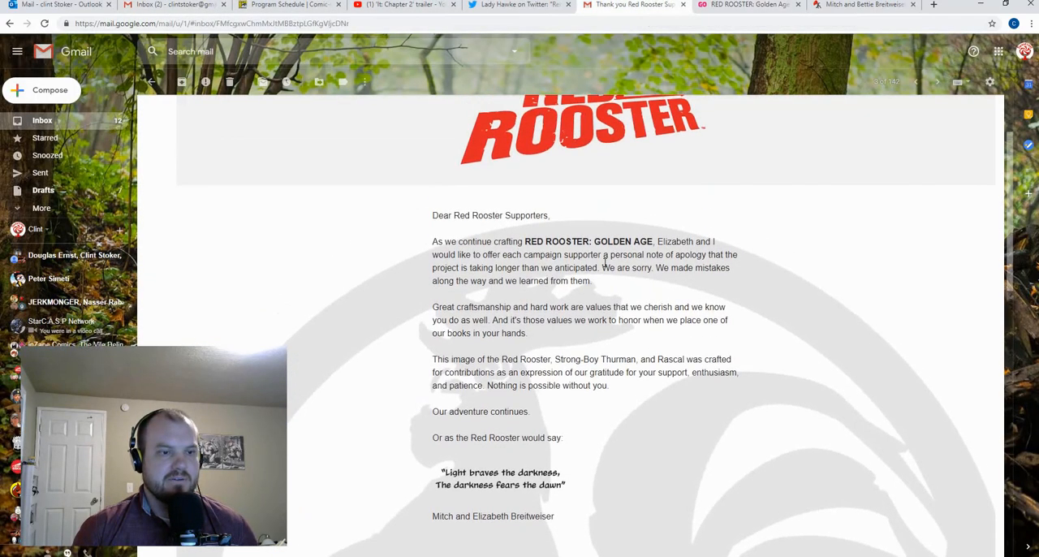
- Scroll the Red Rooster supporters apology email down to its artwork and footer, then back to the top
scroll(down, 3)
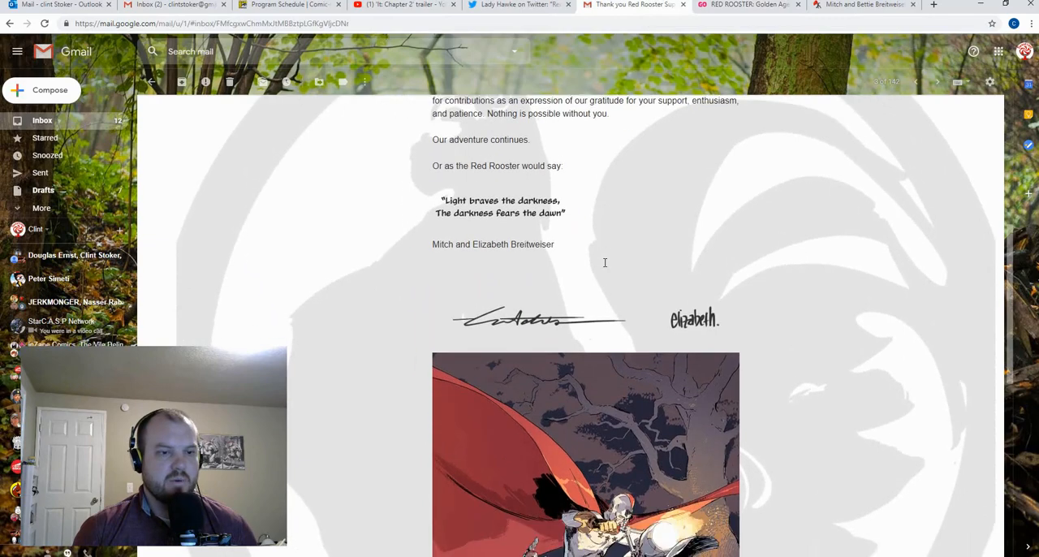
scroll(down, 3)
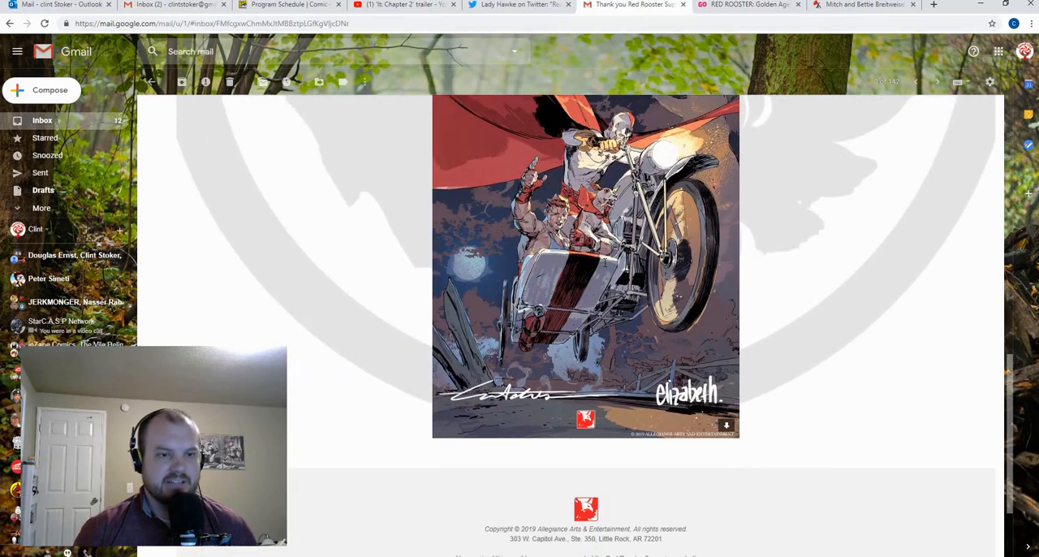
scroll(up, 3)
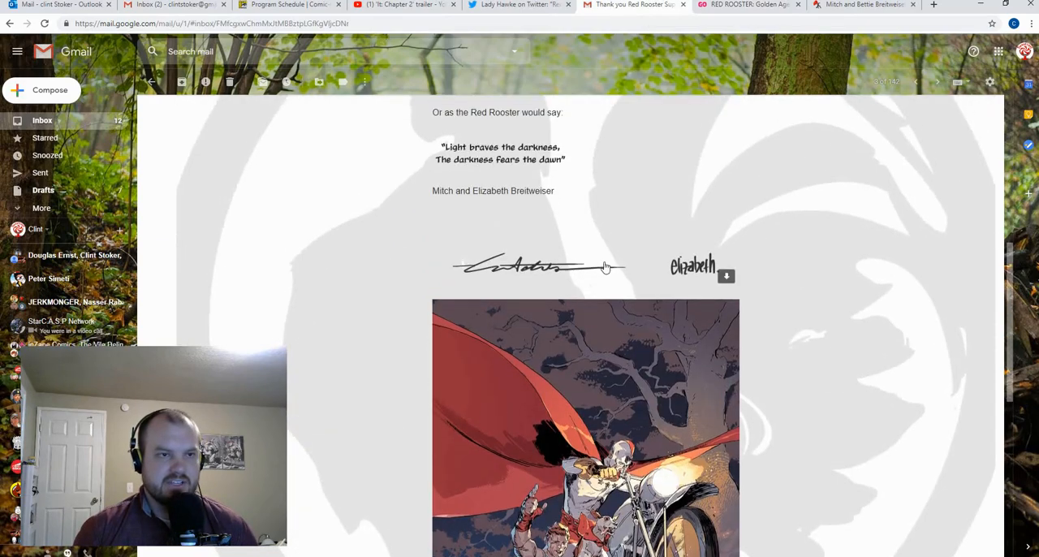
scroll(up, 3)
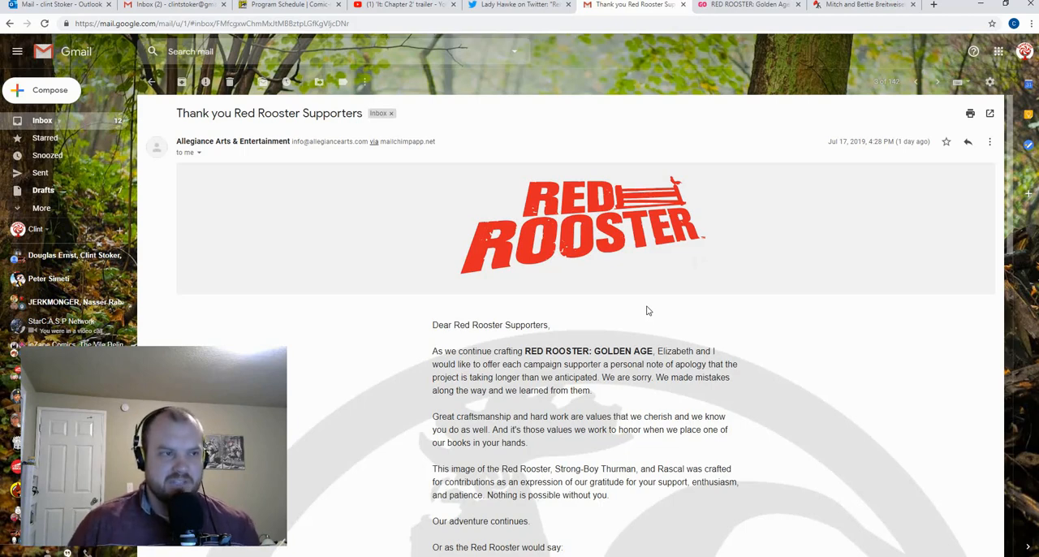
mouse_move(656, 300)
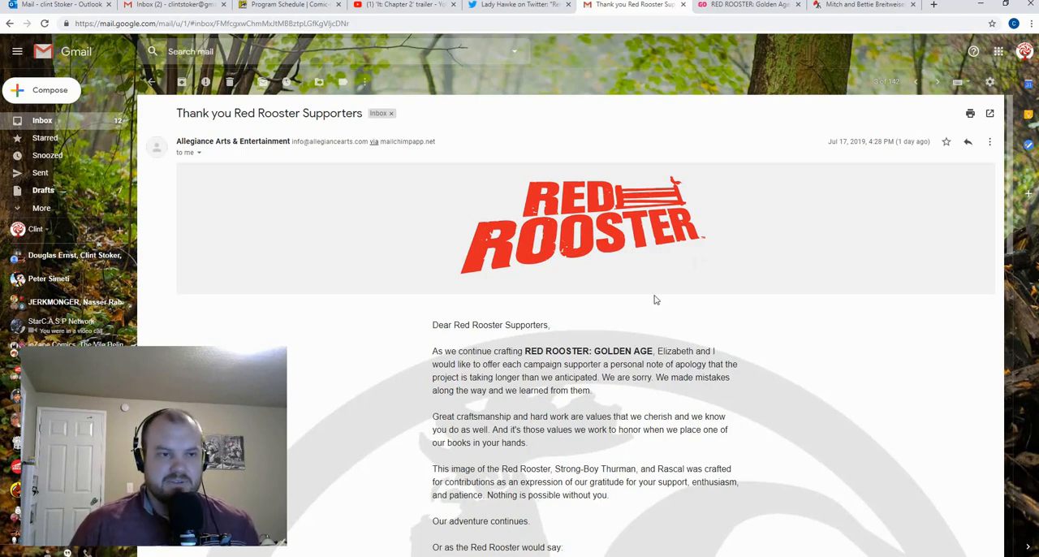